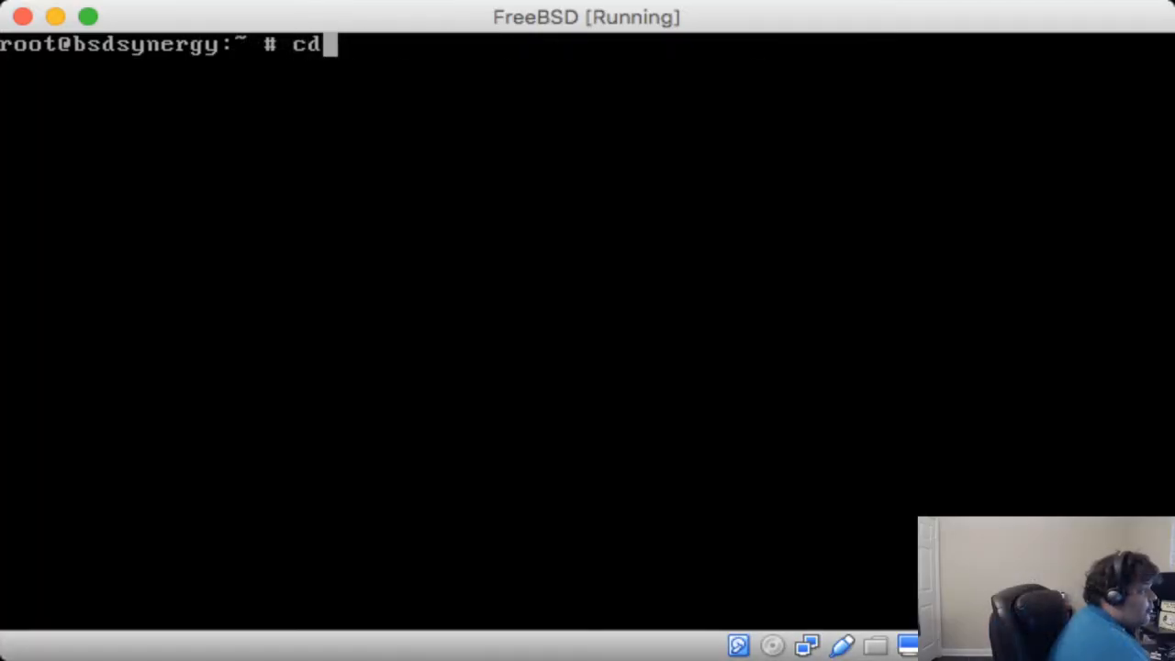
- Change into /usr/ports and list the port categories
type("/usr/ports/")
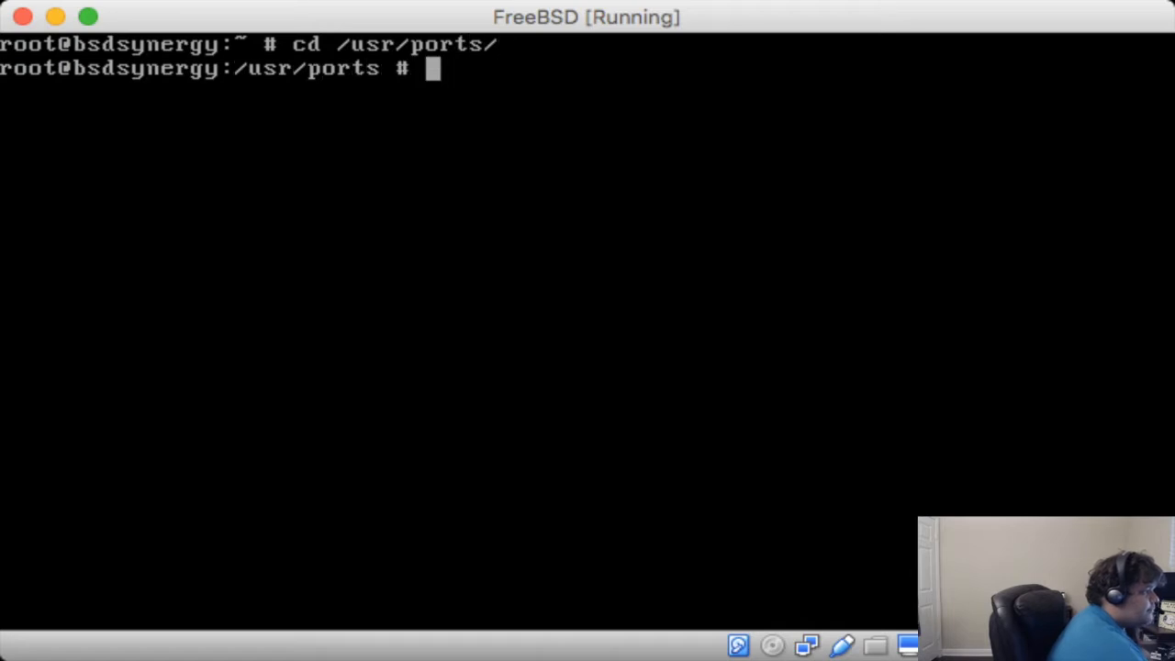
type("ls")
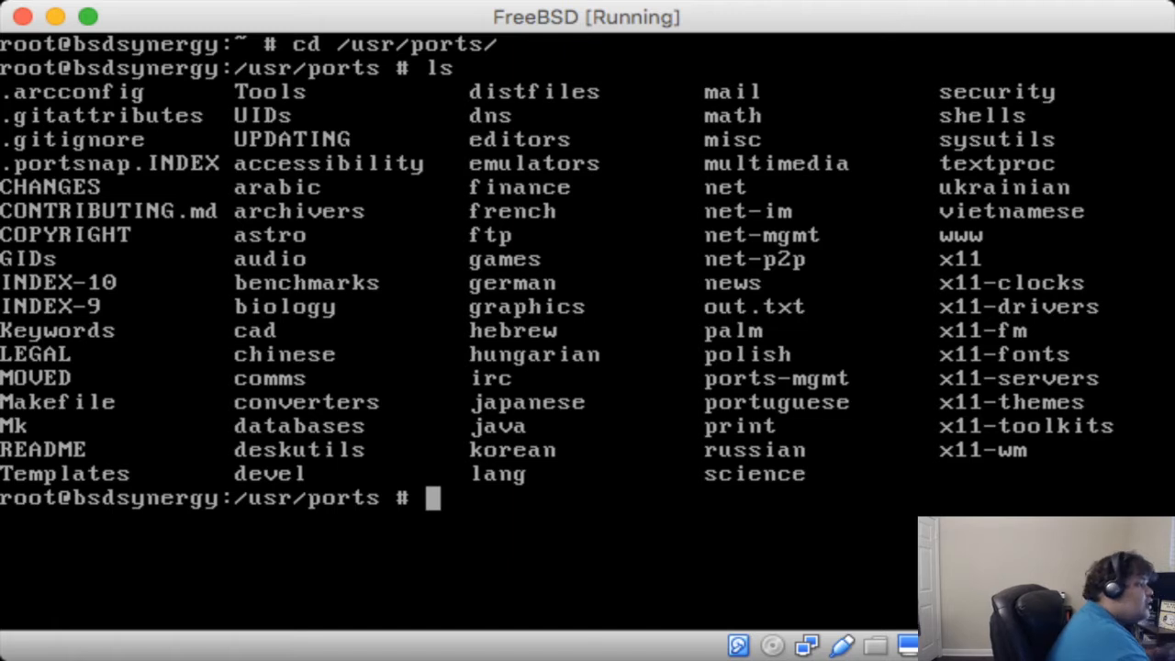
- Run portsnap fetch extract and portsnap update, confirming the ports tree is current, then clear the screen
type("porst")
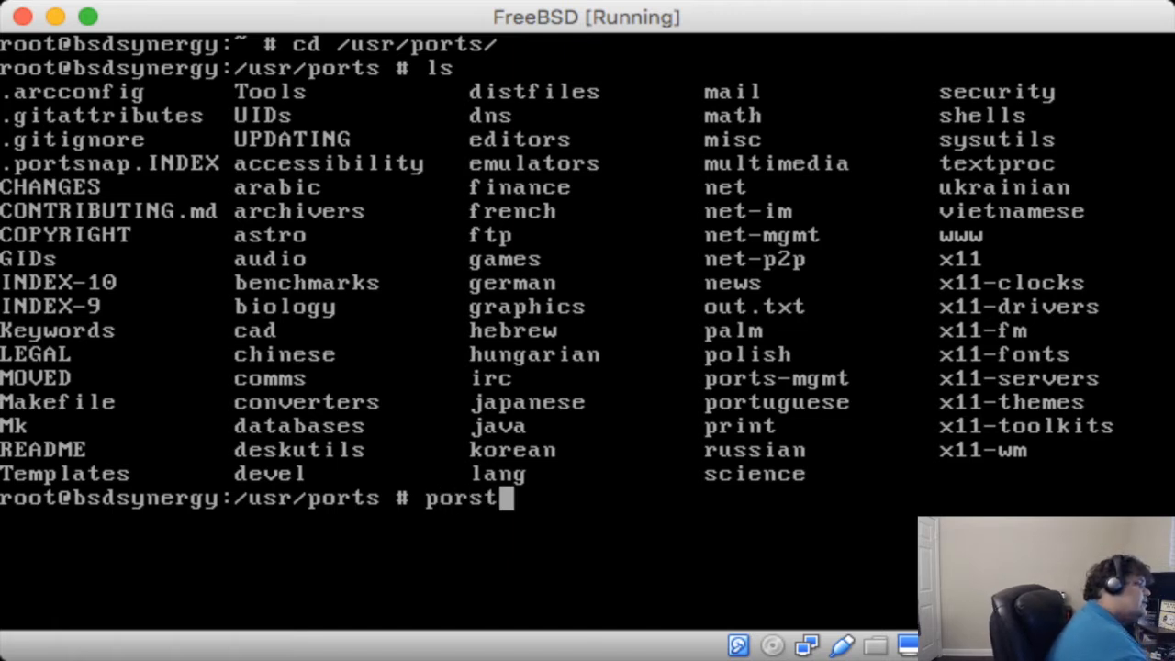
type("ap")
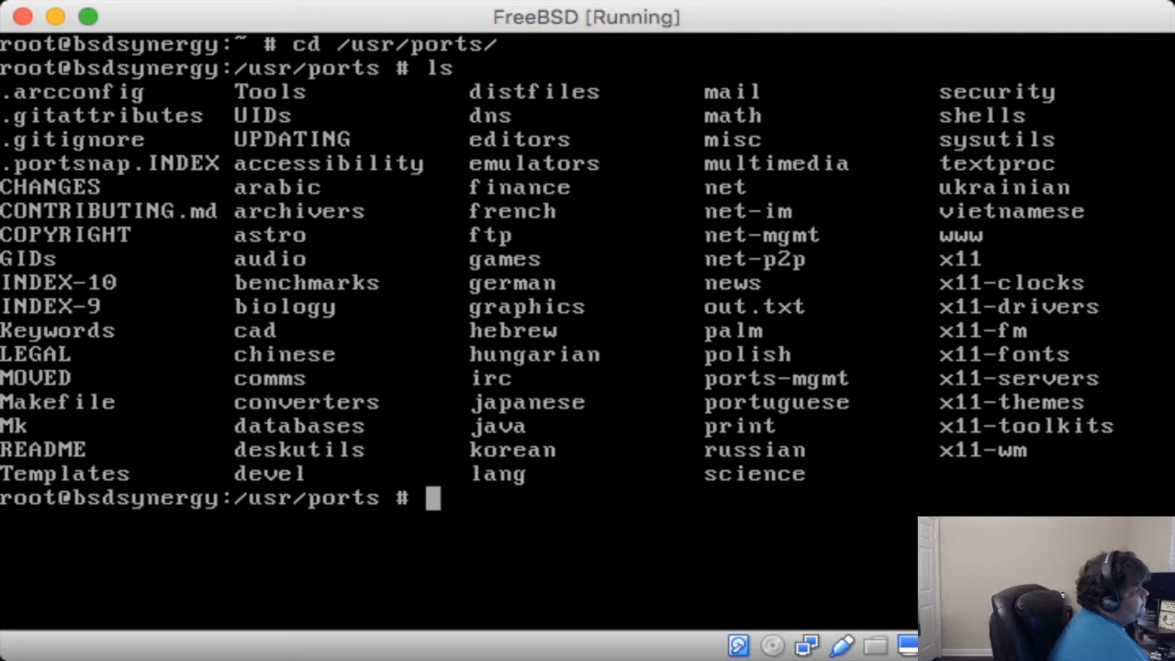
type("portsnap")
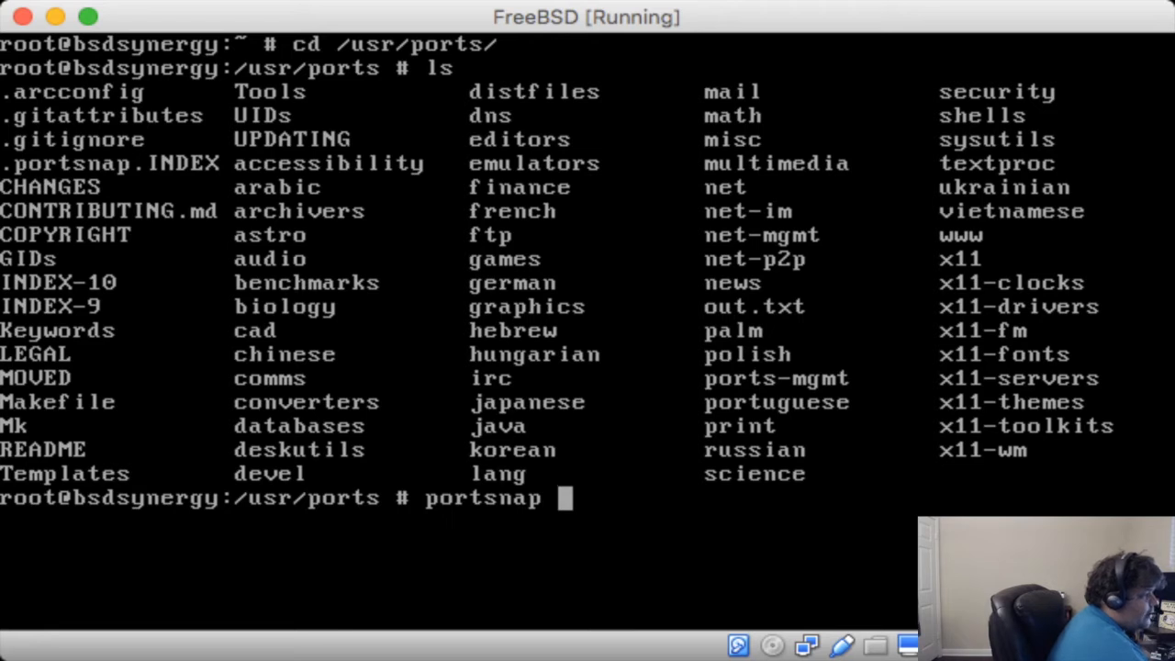
type("fetch")
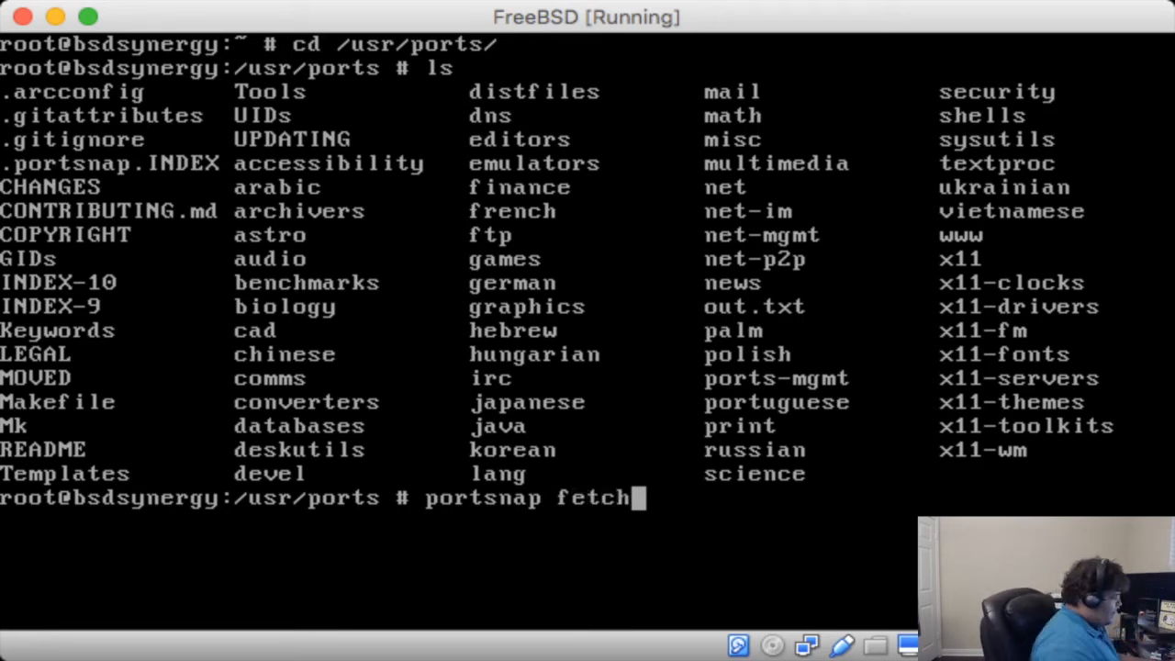
type("extract")
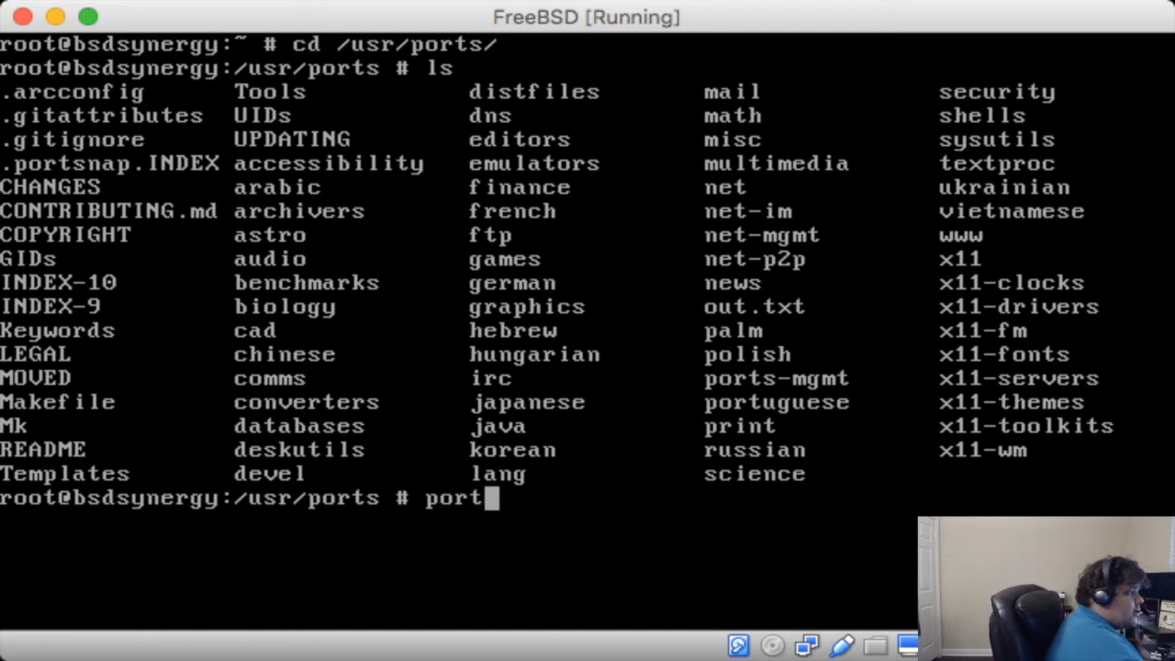
type("snap update")
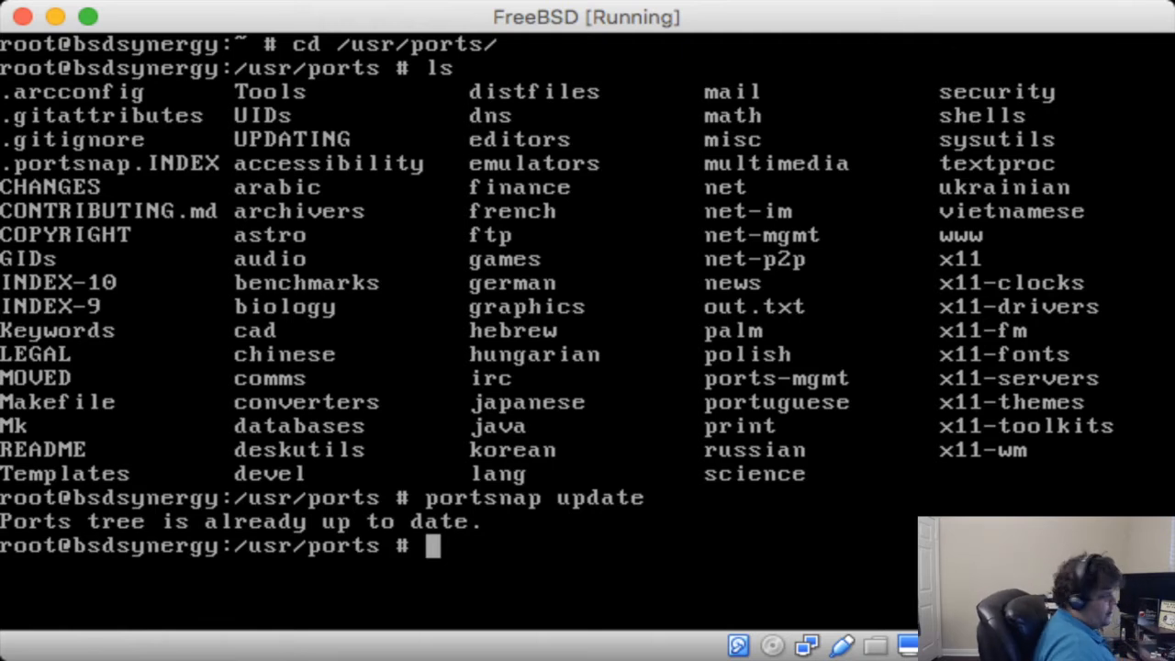
type("m")
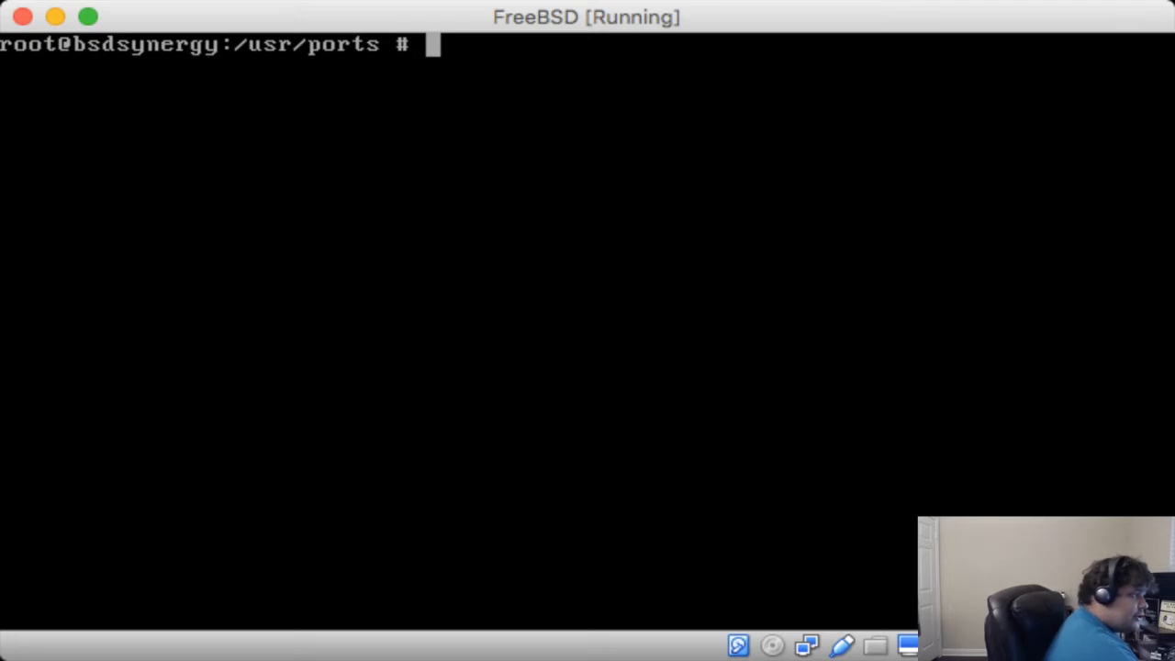
- Search the ports tree by name for lsof, listing lsof-4.90.e,8 and p5-Unix-Lsof-0.0.5_2
type("make search name")
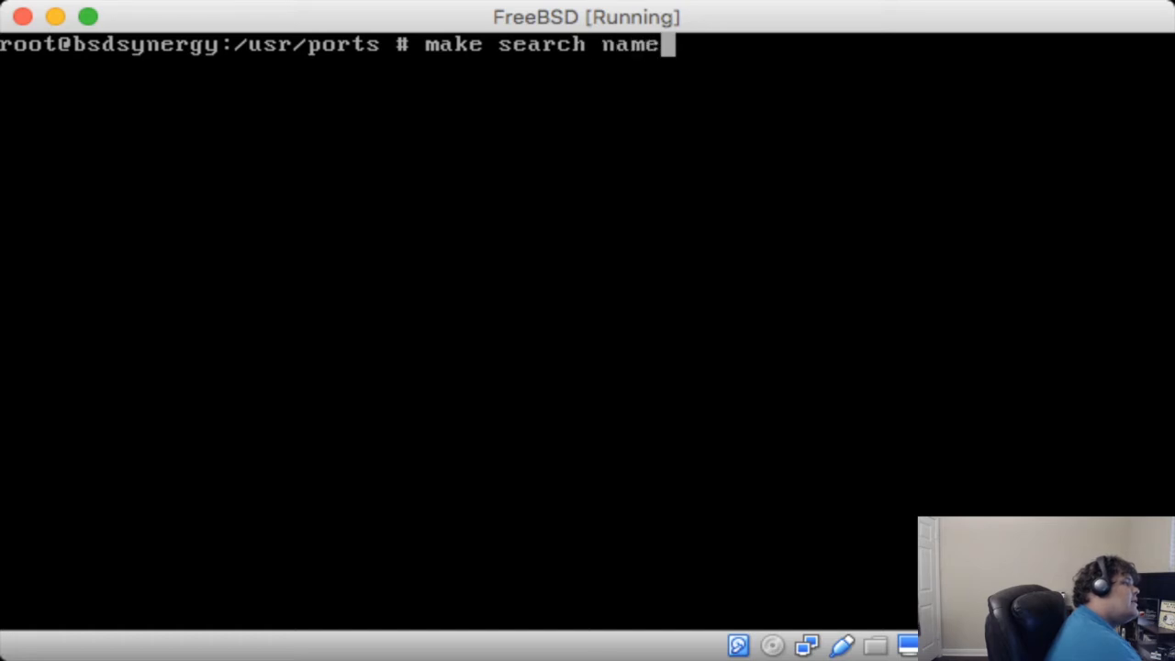
type("=\"apach")
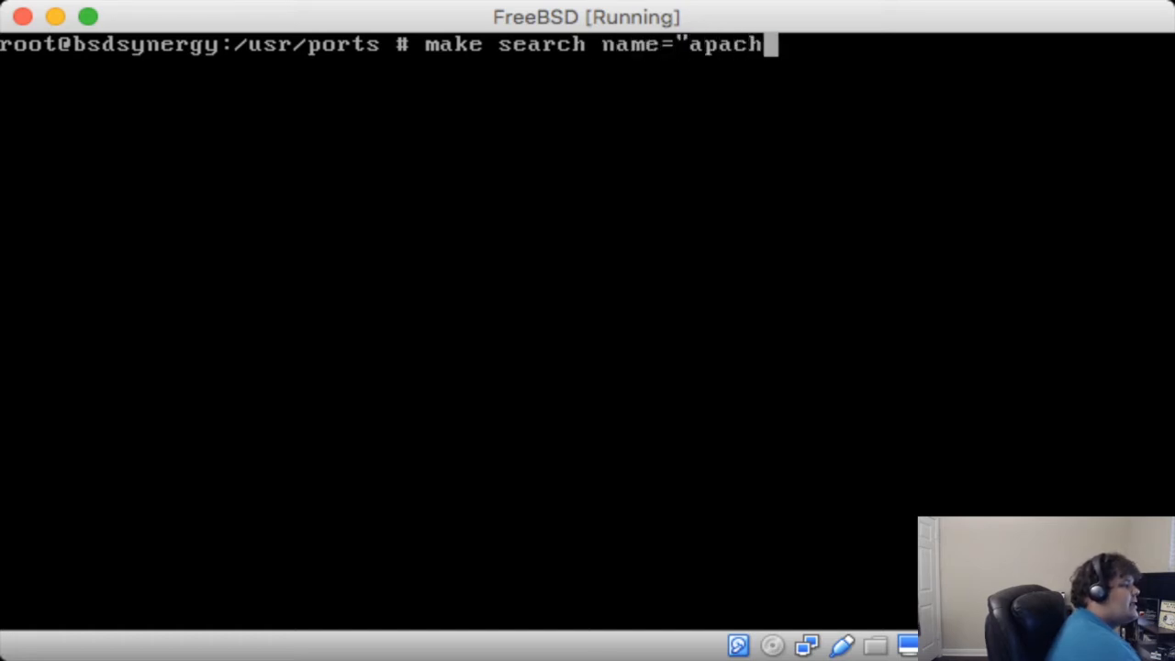
key("BackSpace")
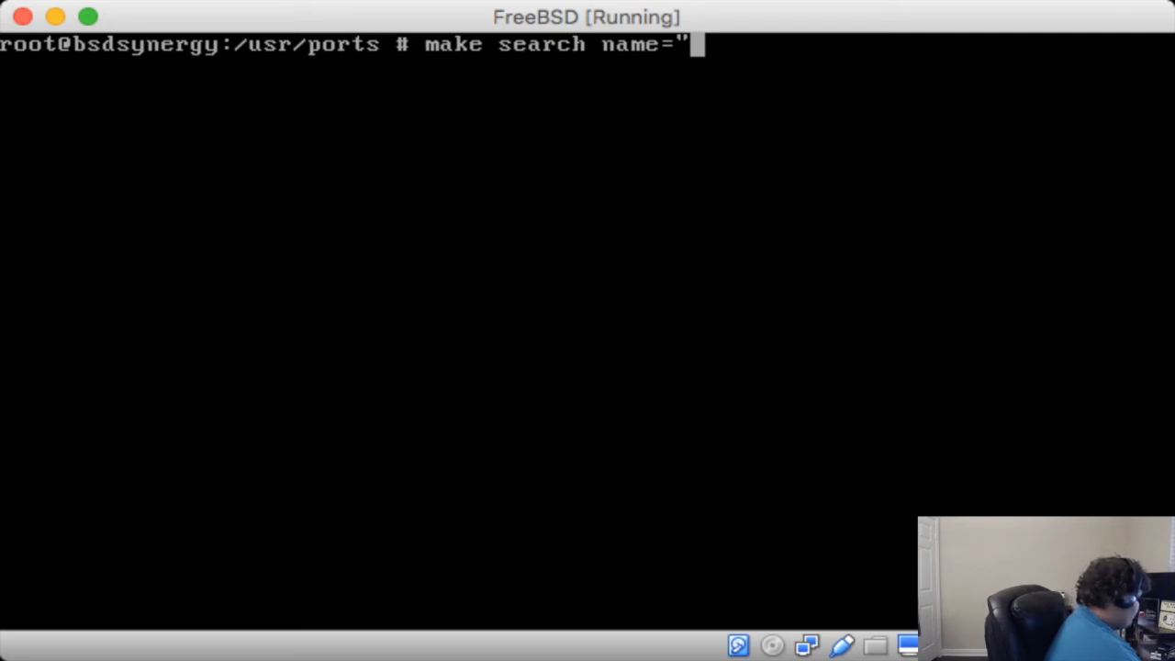
type("lsof\"")
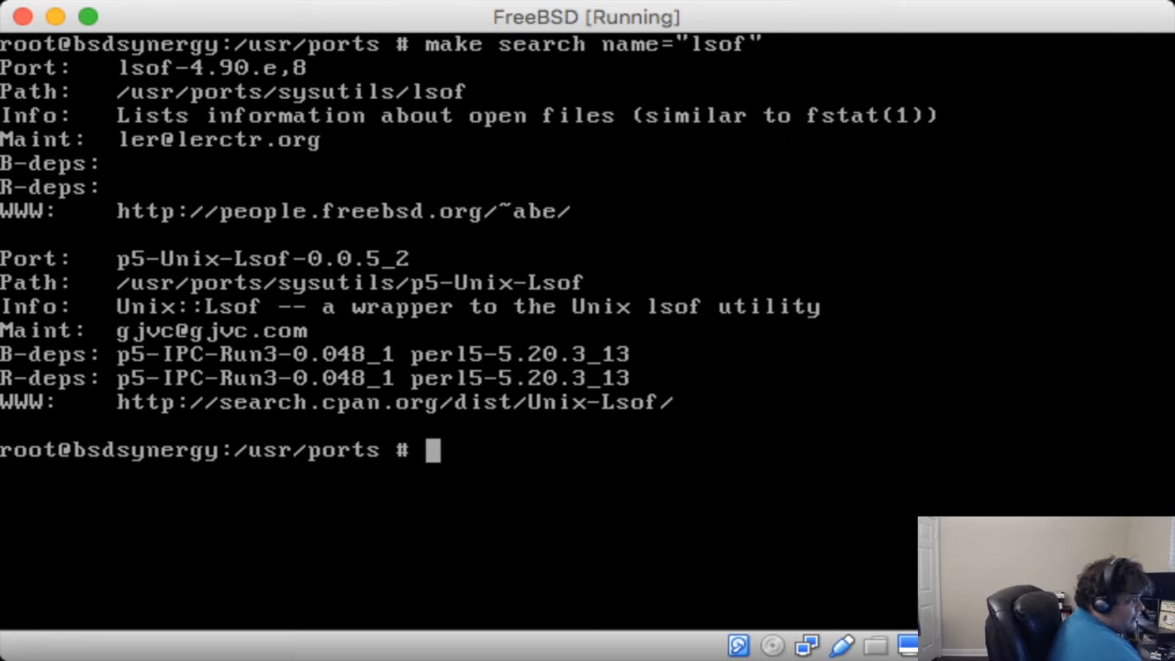
- Save the ports search for curl into out.txt
type("make")
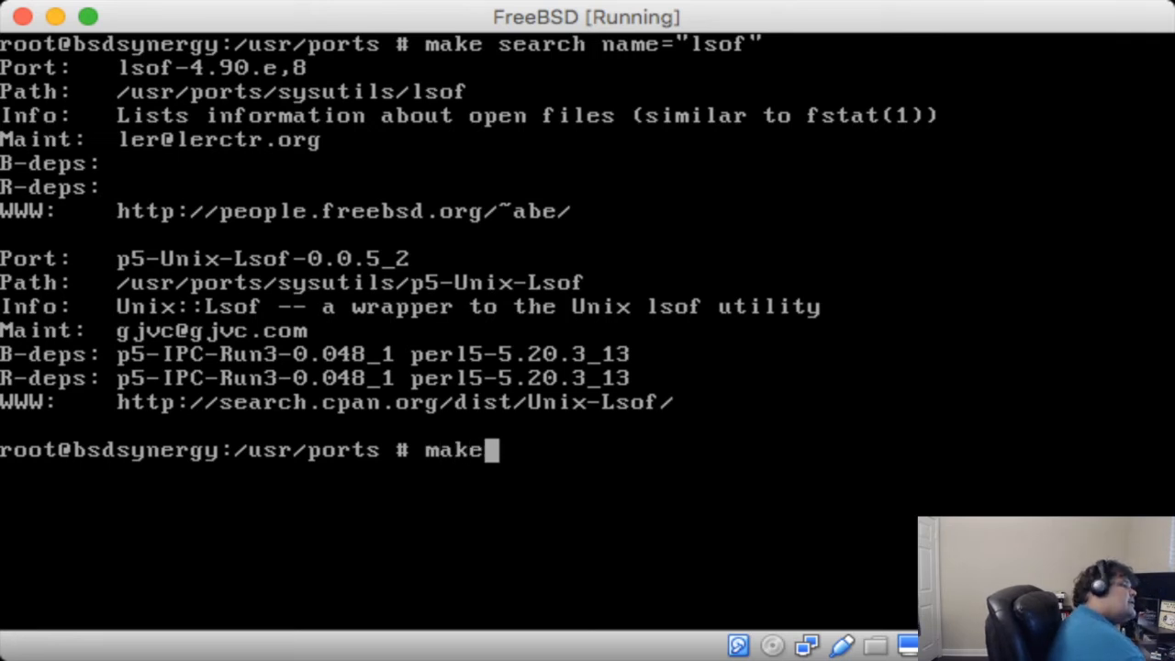
type("search")
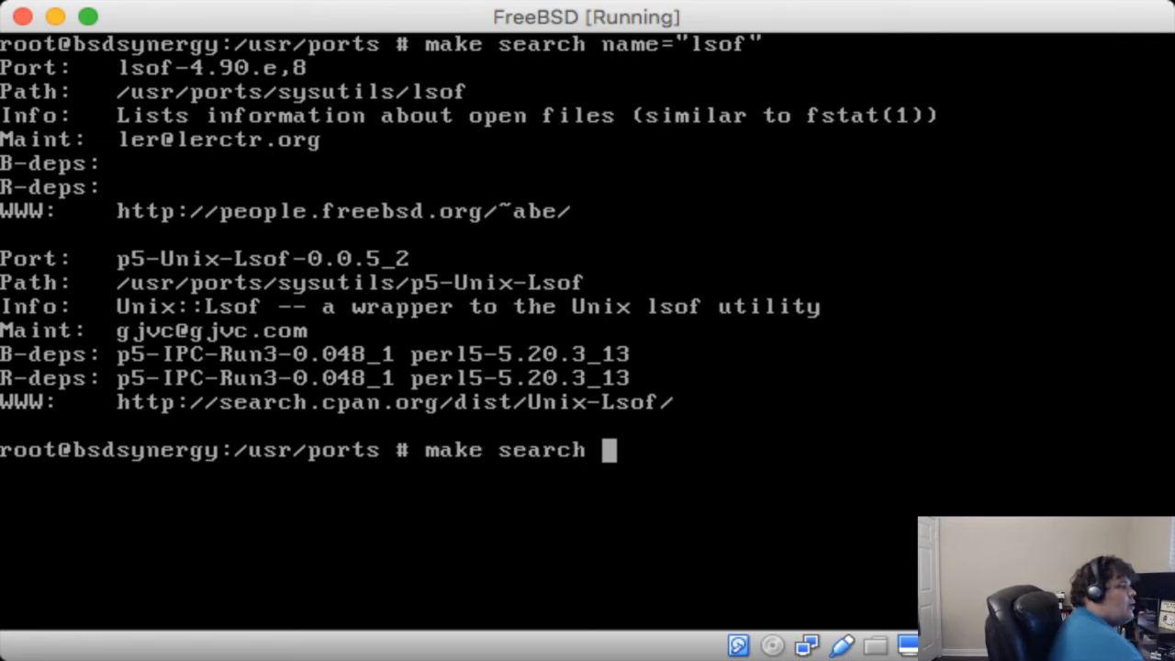
type("name=\"curl\" > out.")
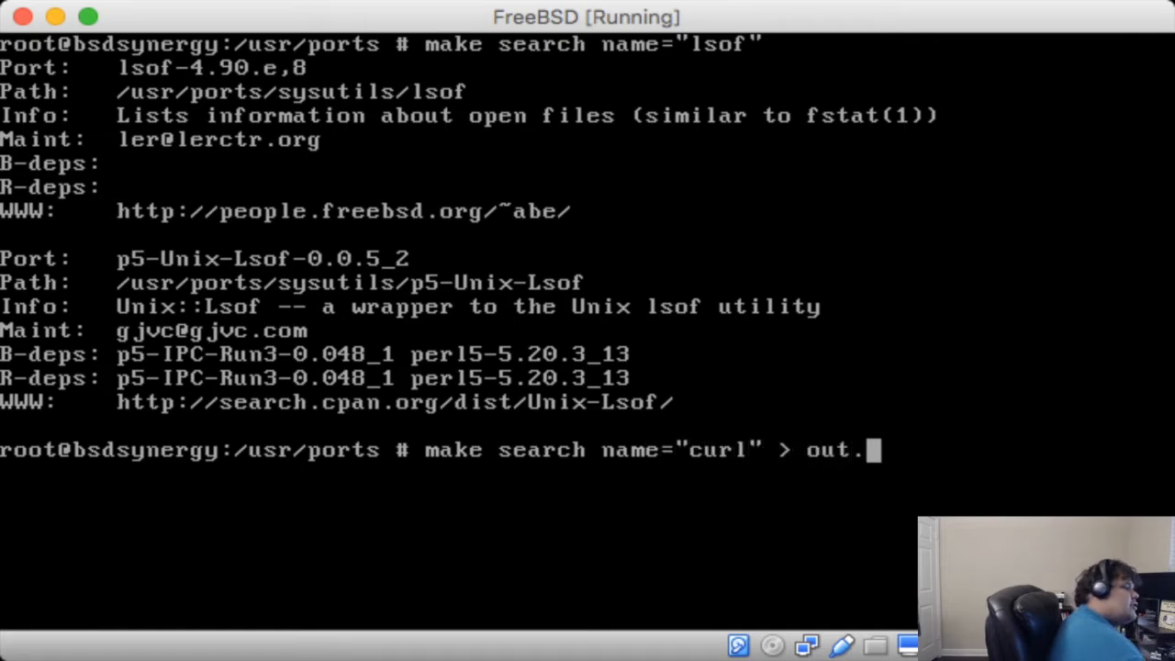
type("txt")
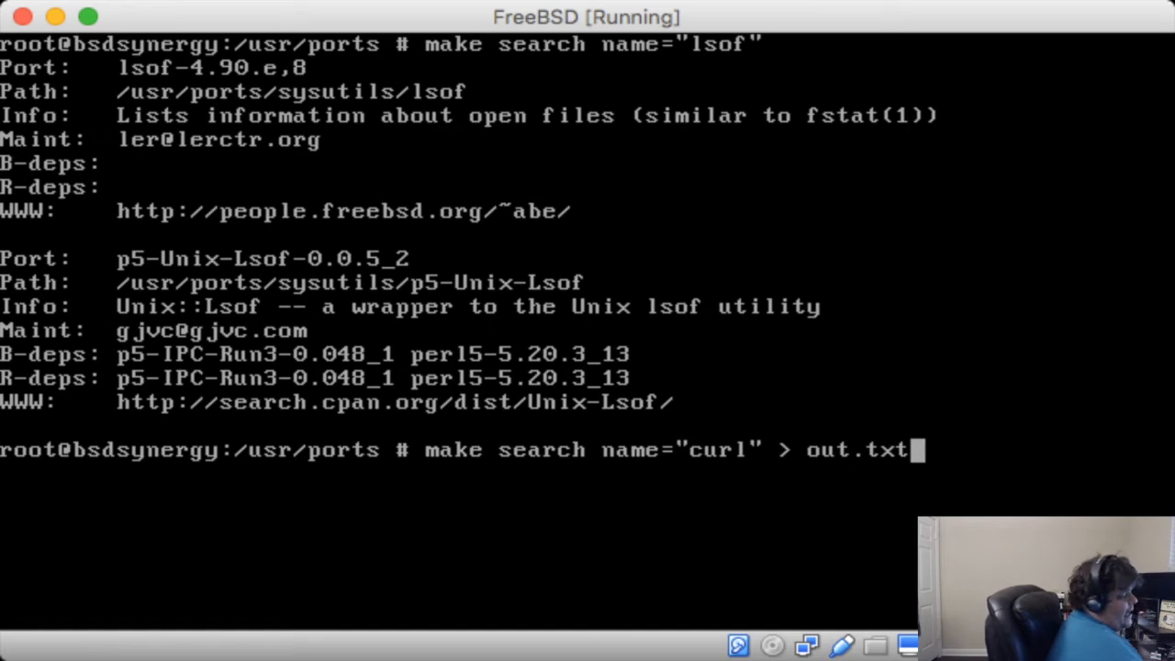
key("Return")
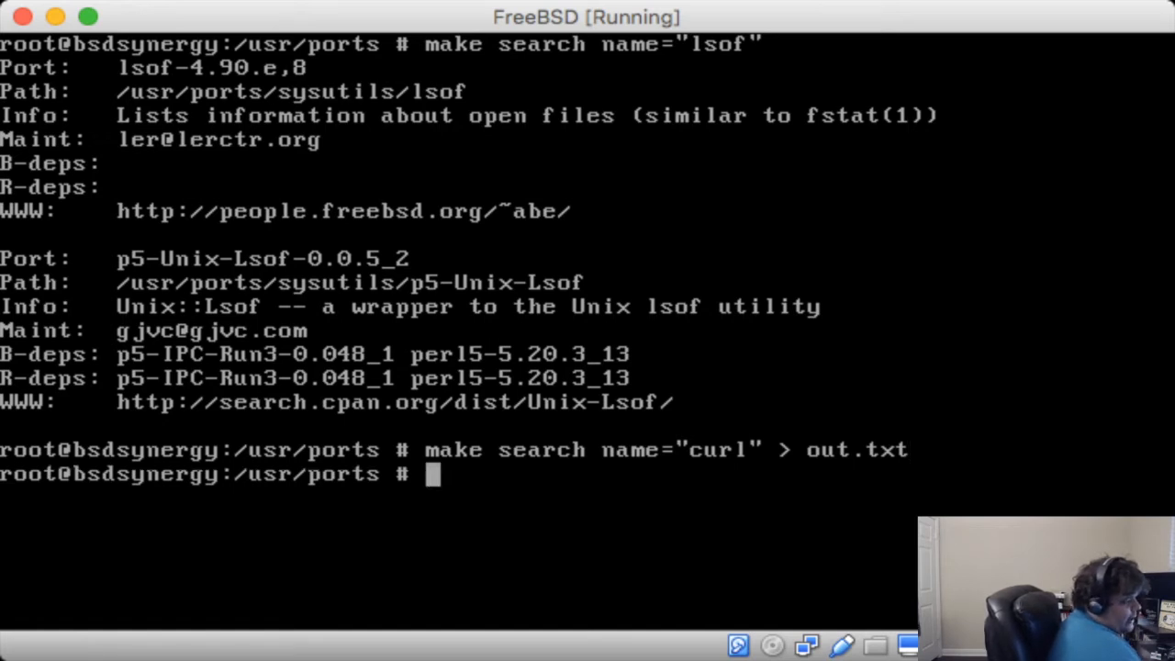
- Read out.txt in vi, reaching the curl-7.49.1 entry under /usr/ports/ftp/curl
type("vi out.txt")
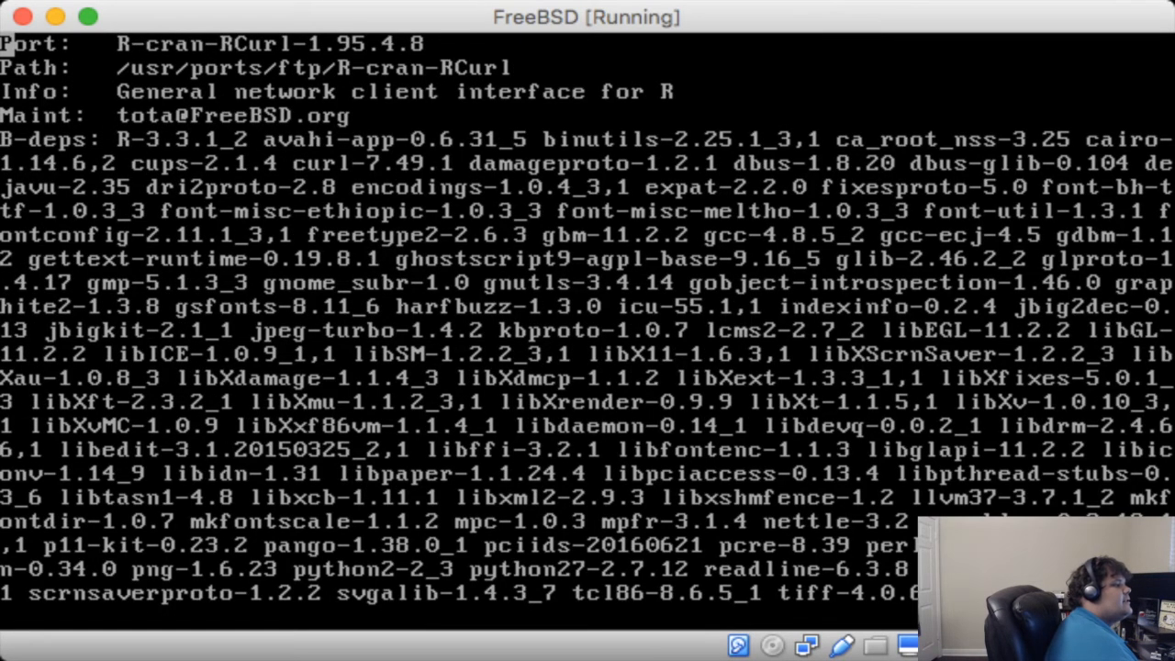
scroll("down", 3)
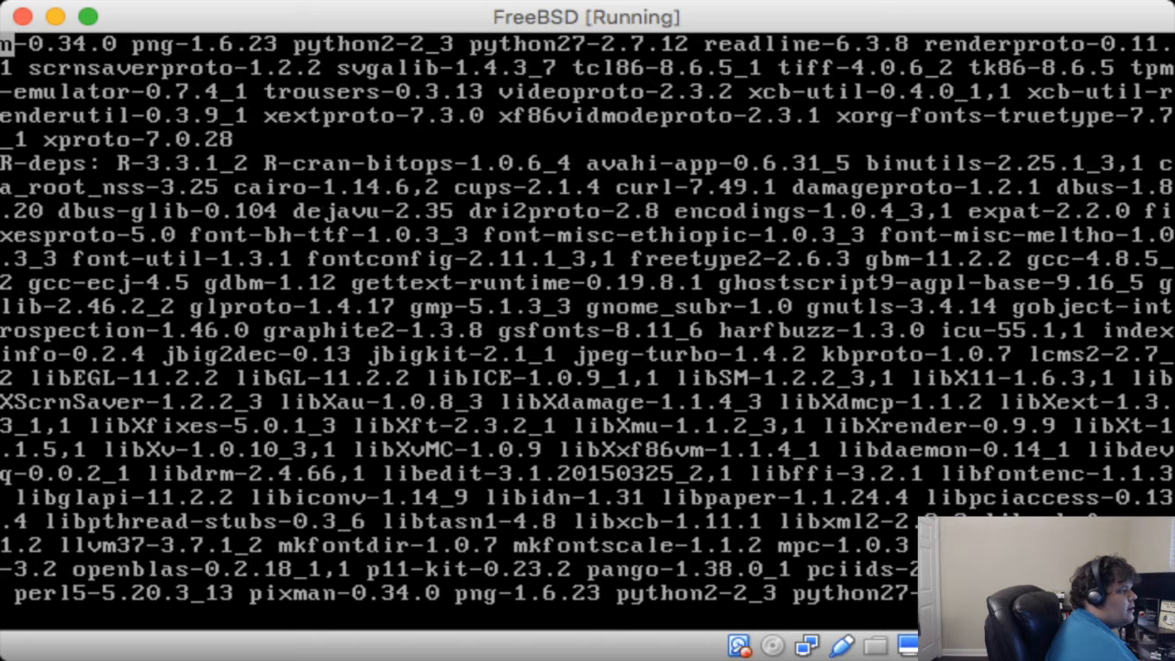
scroll("down", 3)
type(":q")
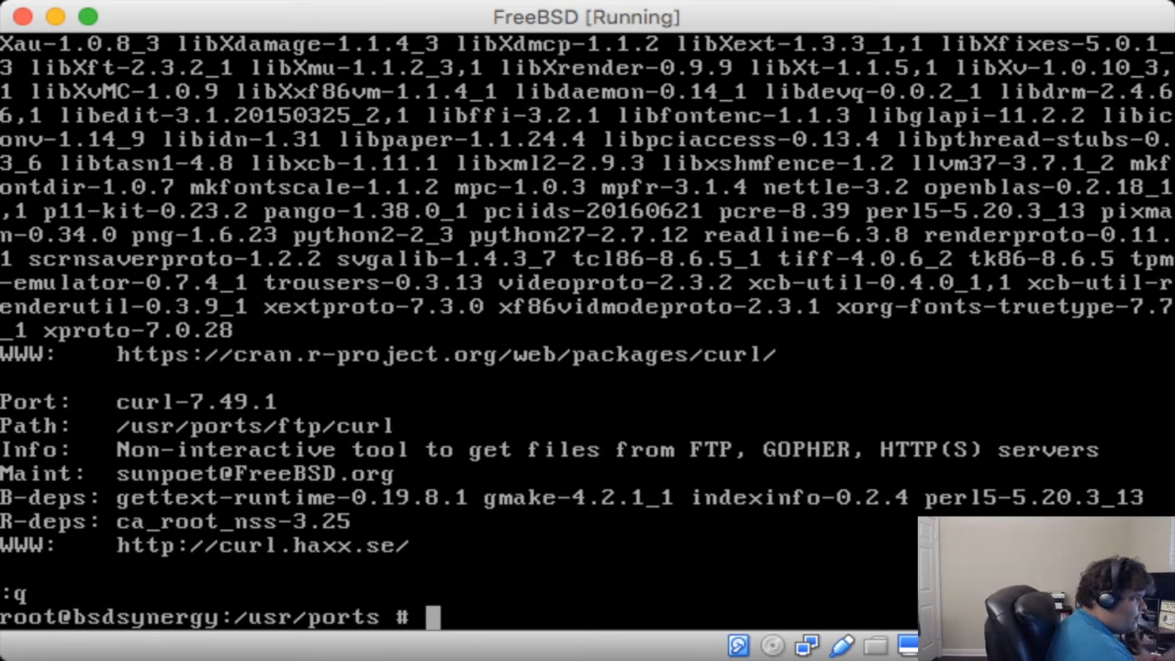
- Build, install and clean curl-7.49.1 from /usr/ports/ftp/curl with make install clean
type("cd f")
type("ma")
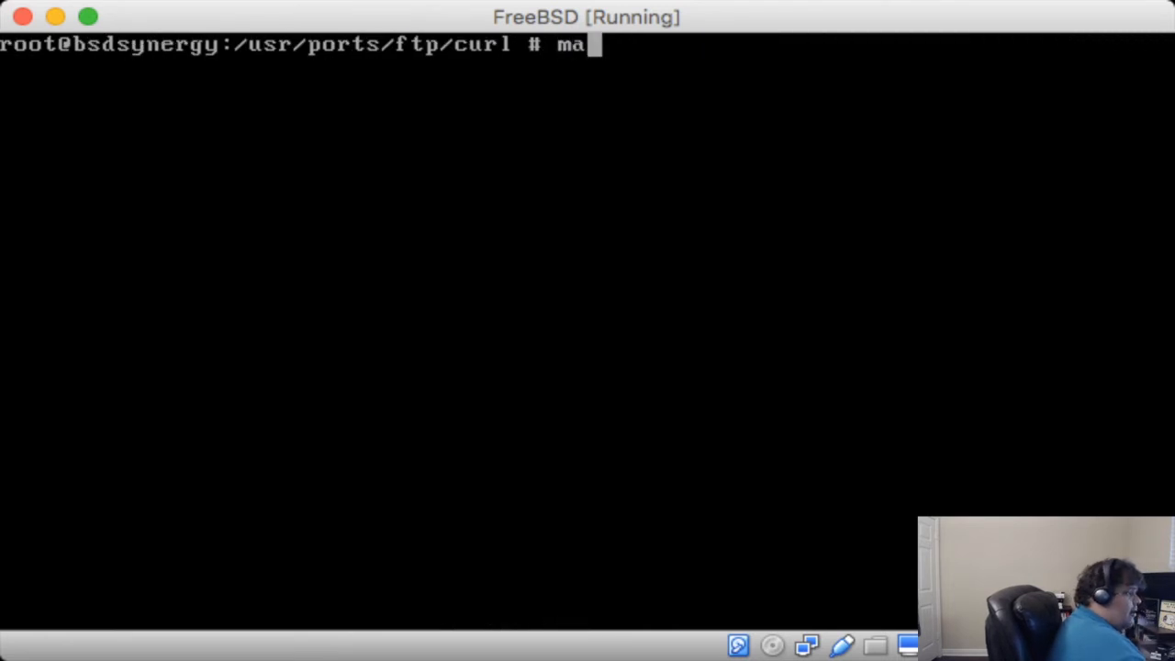
type("ke install")
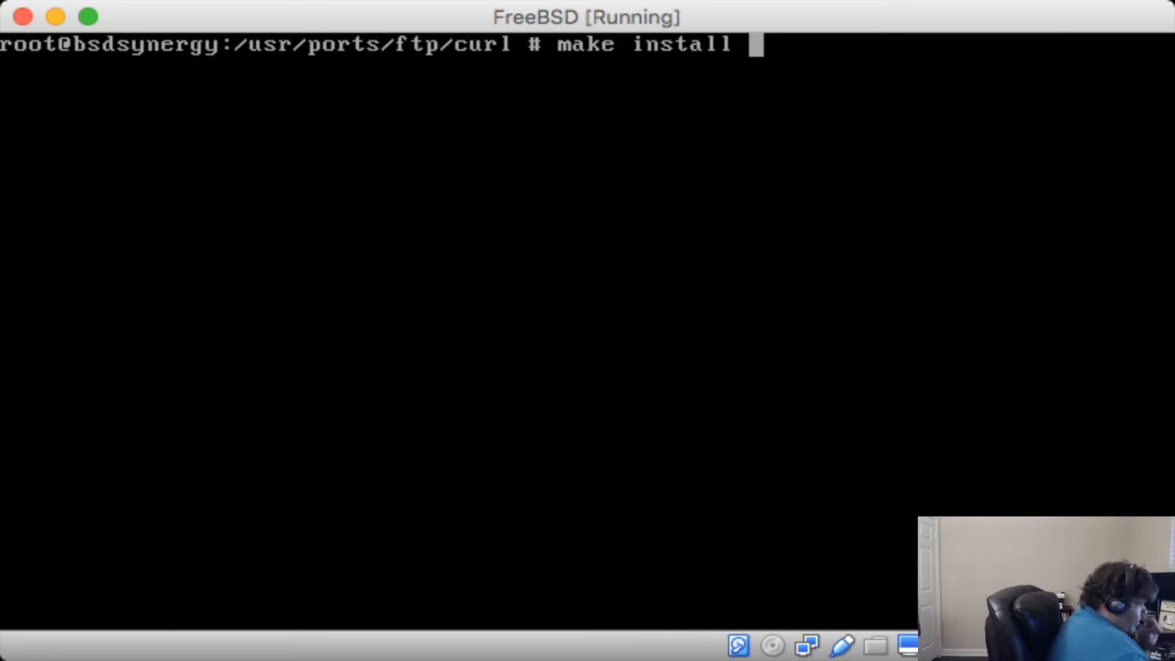
type("clean")
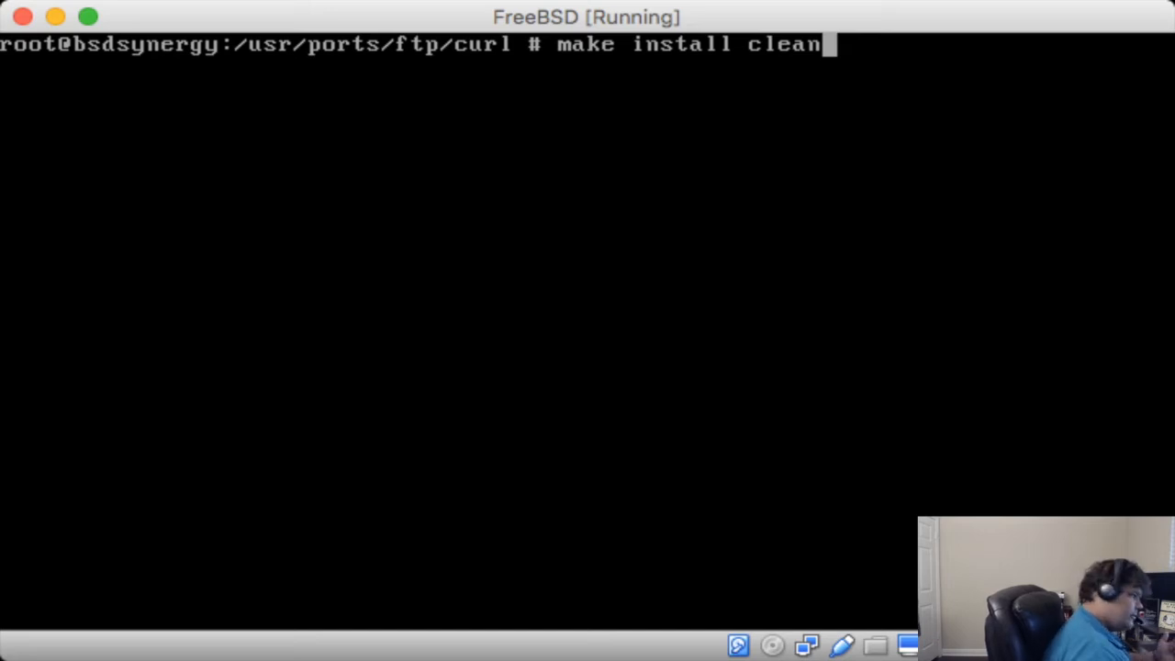
key("Return")
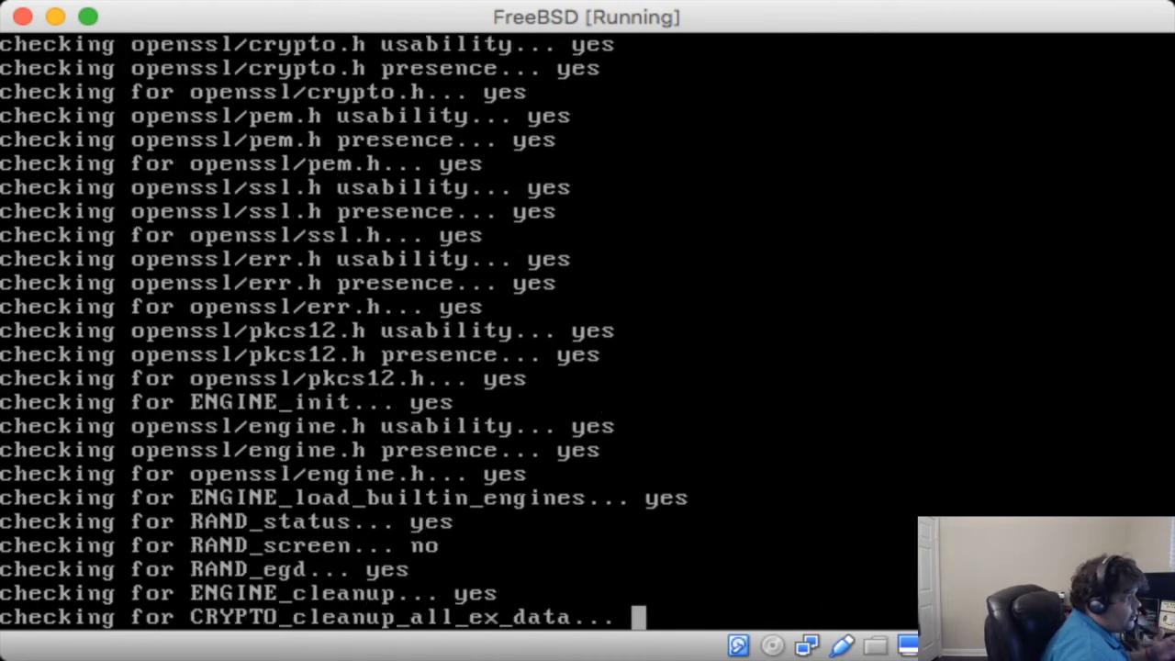
scroll("down", 3)
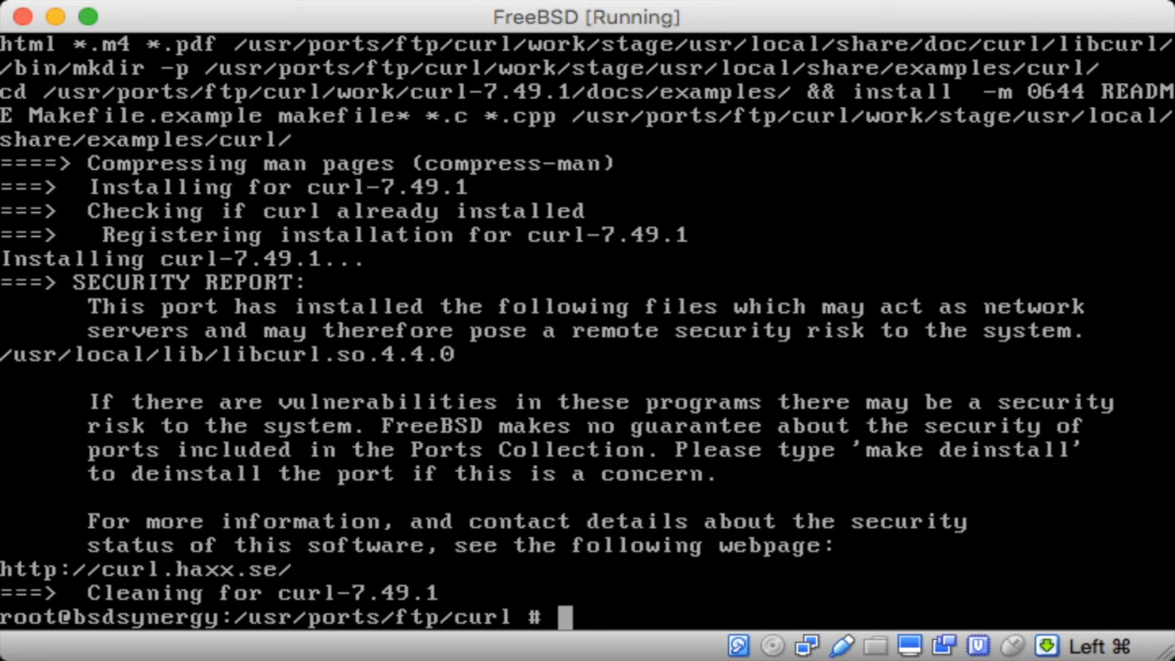
type("curl www")
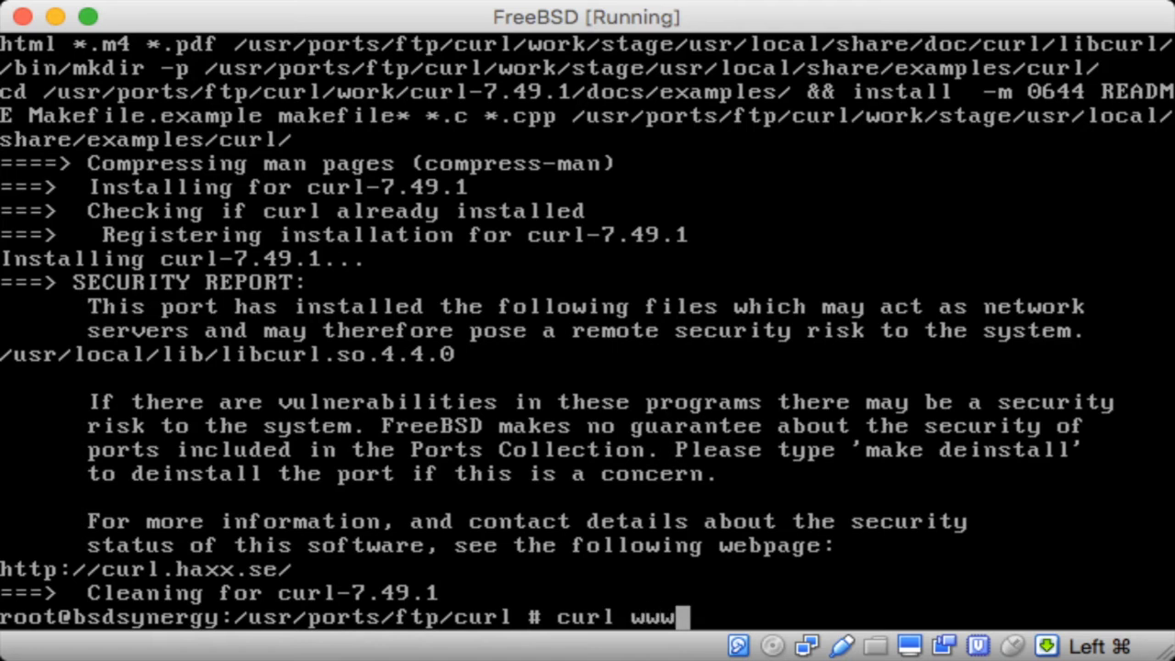
key("Return")
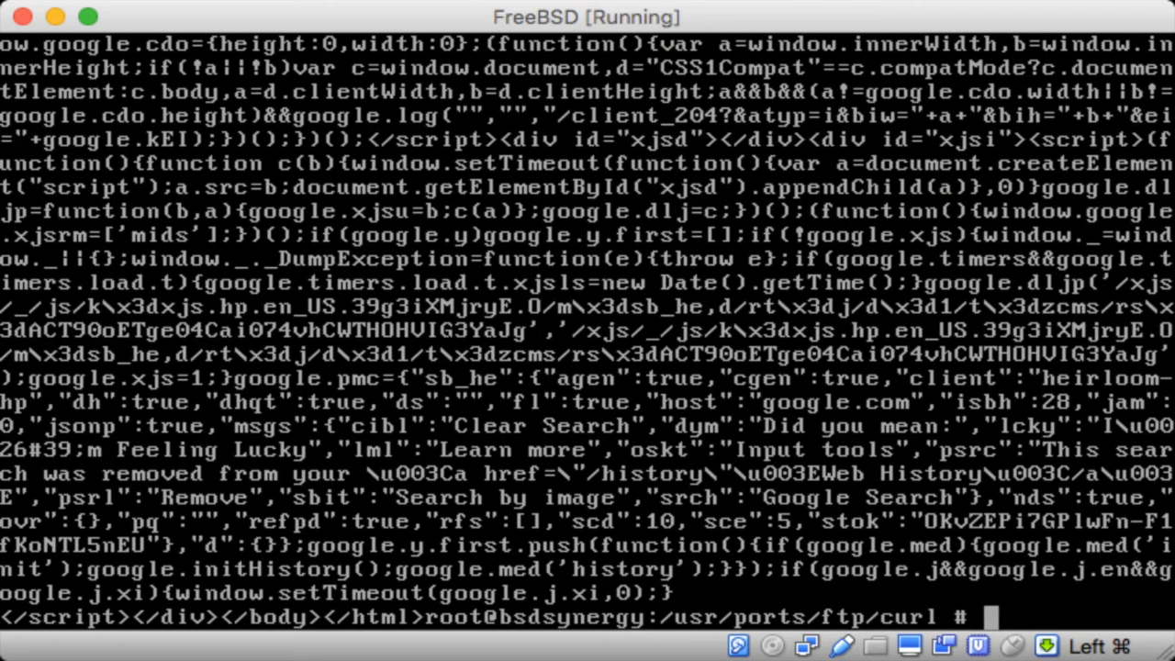
type("make de")
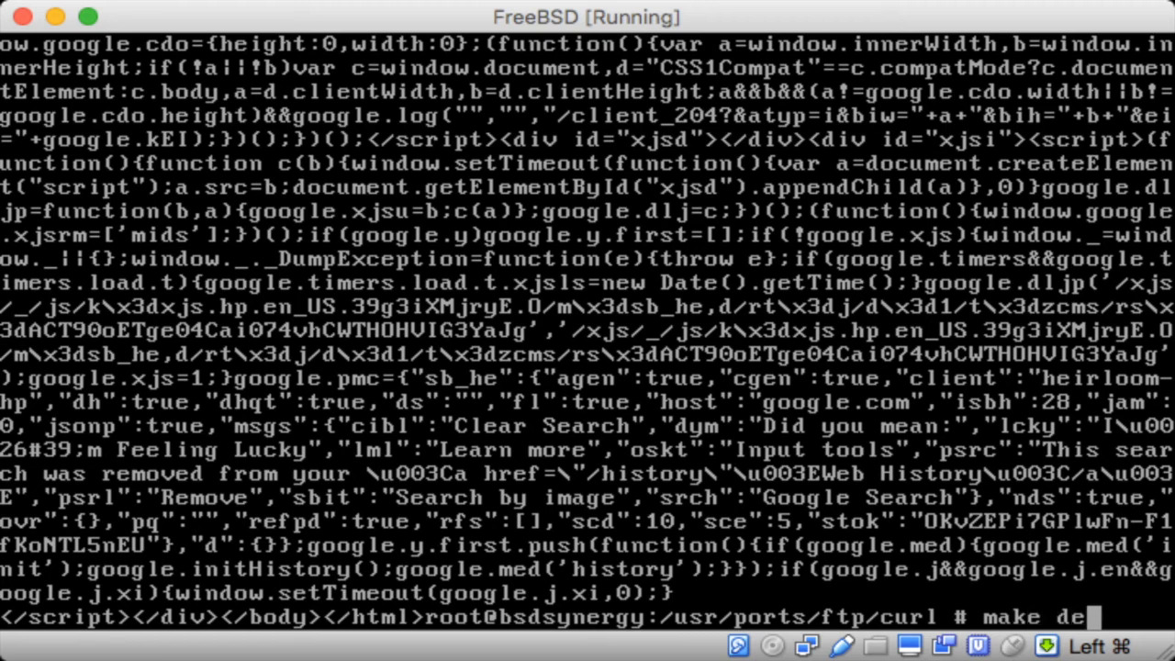
key("Return")
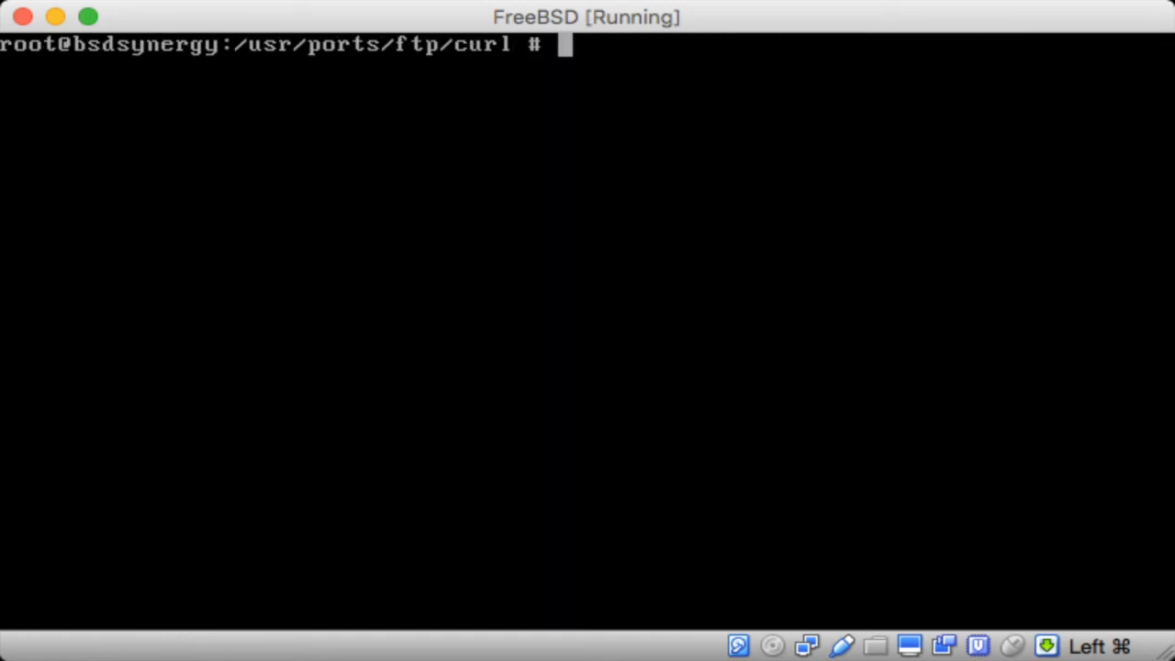
- Update the ports tree, return to /usr/ports and search for portmaster, finding ports-mgmt/portmaster
type("portsnap update")
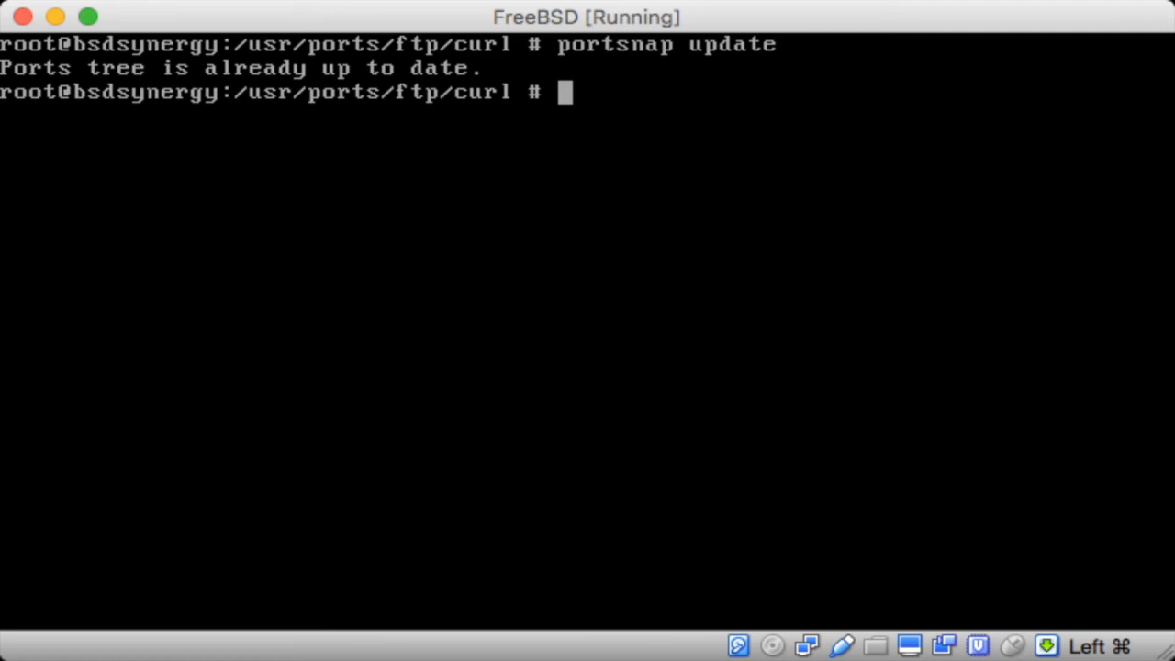
type("cd ../..")
type("make search name=")
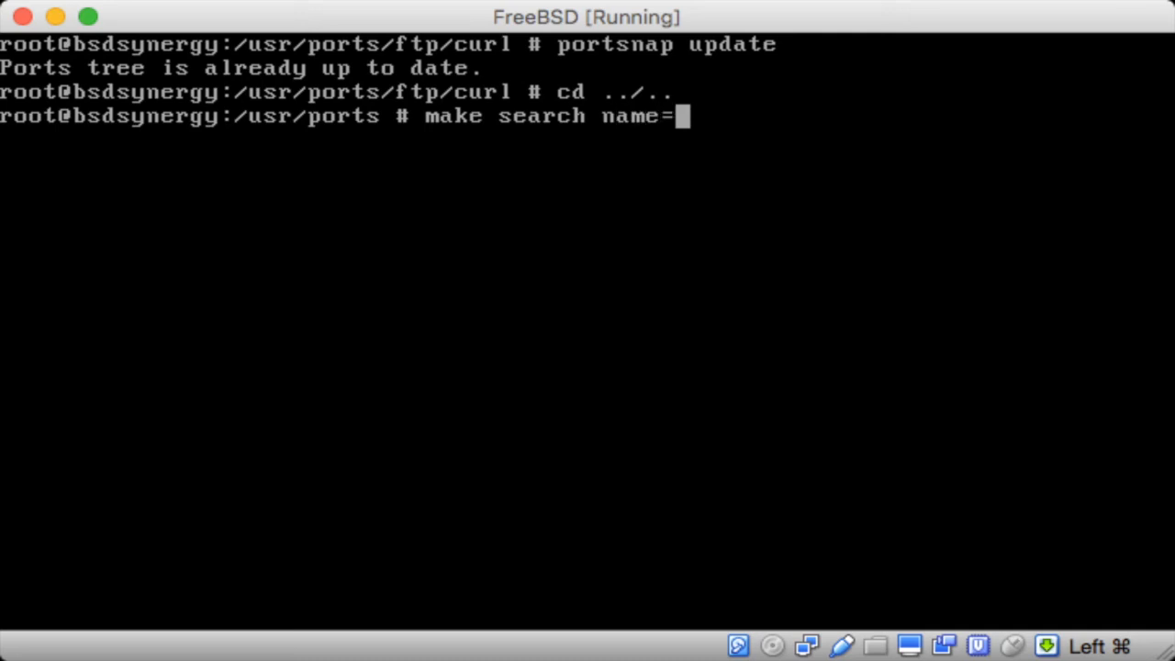
type("\"portmaster")
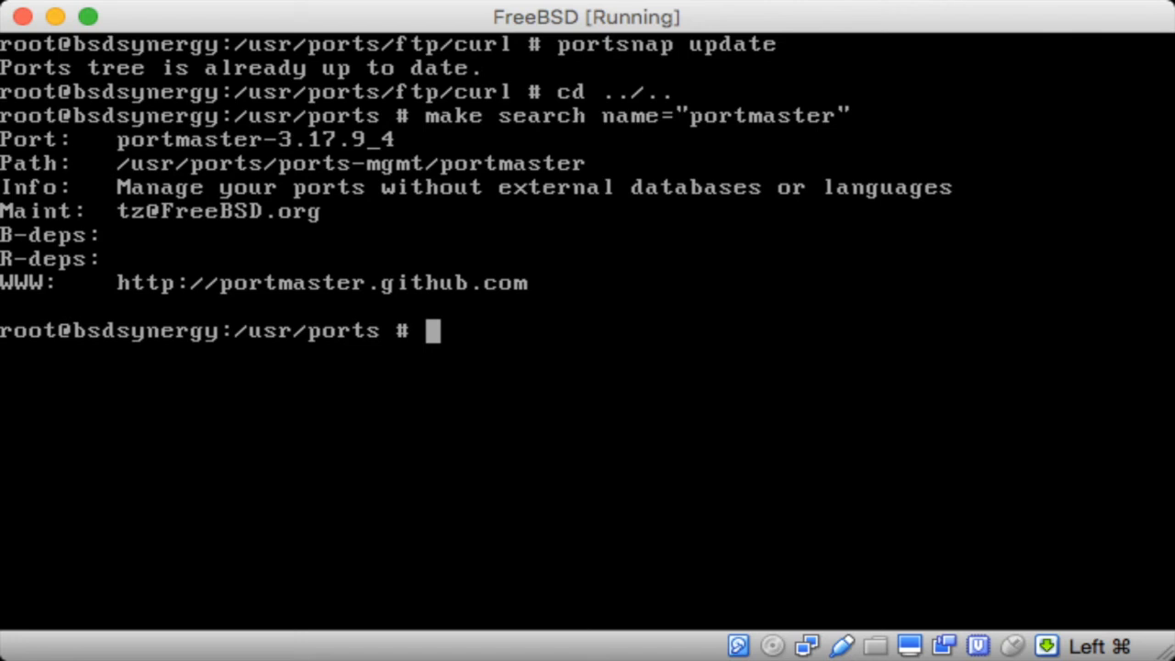
- Save portmaster -L's installed and outdated ports list to out.txt
type("portmaster -L")
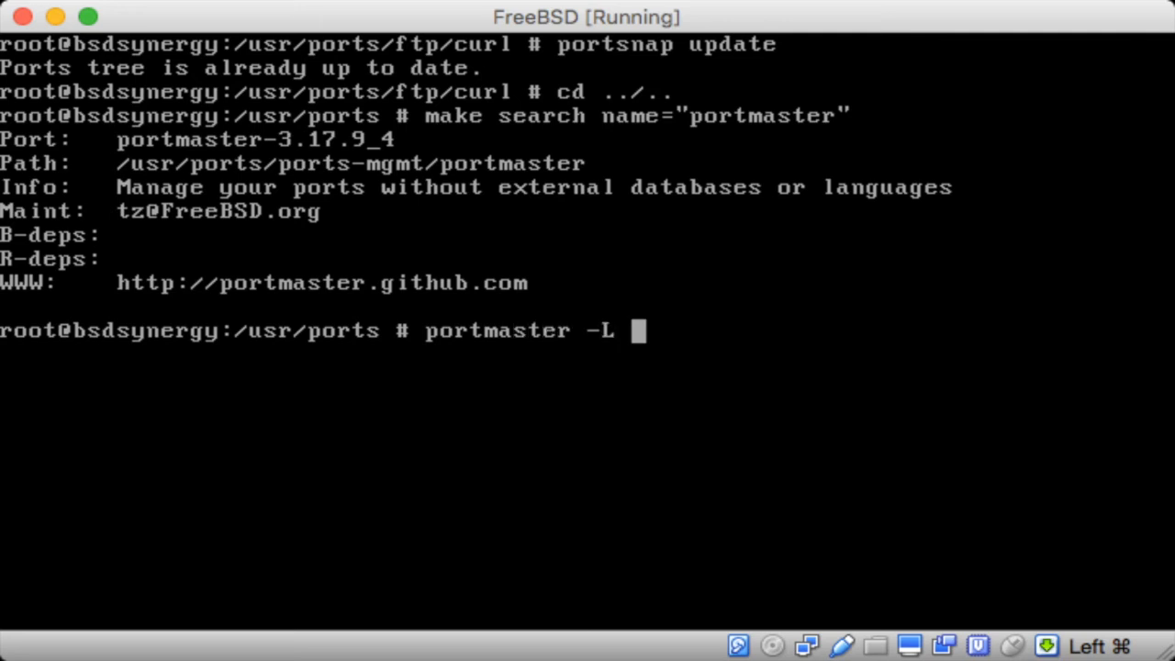
type("> out.t")
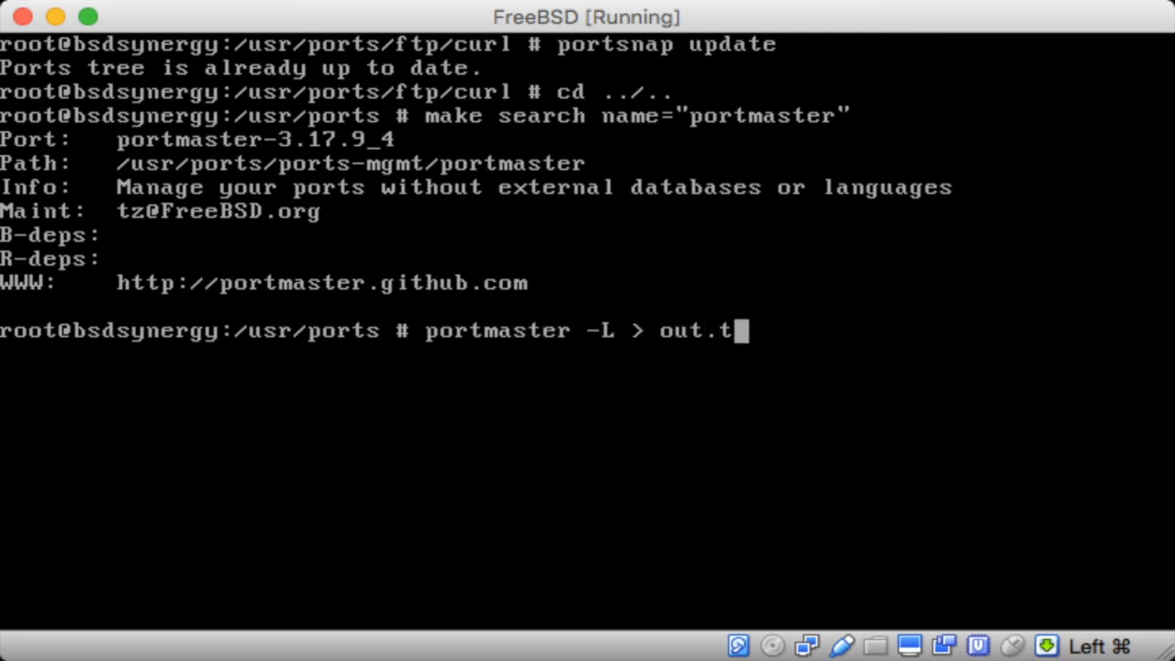
type("xt")
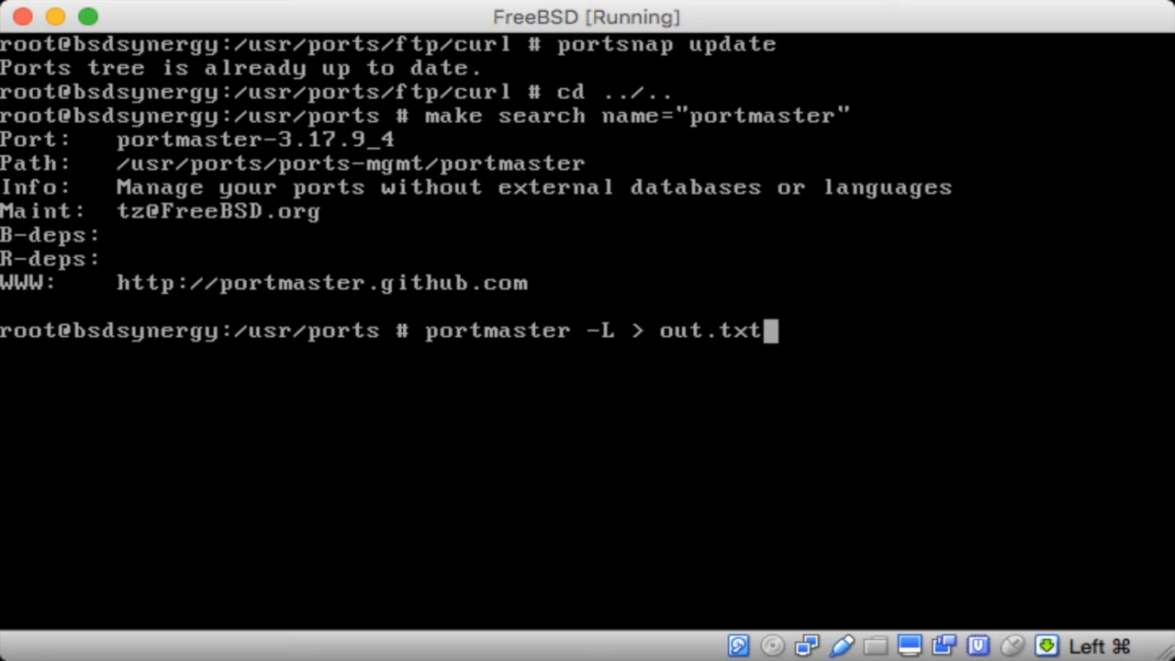
key("Return")
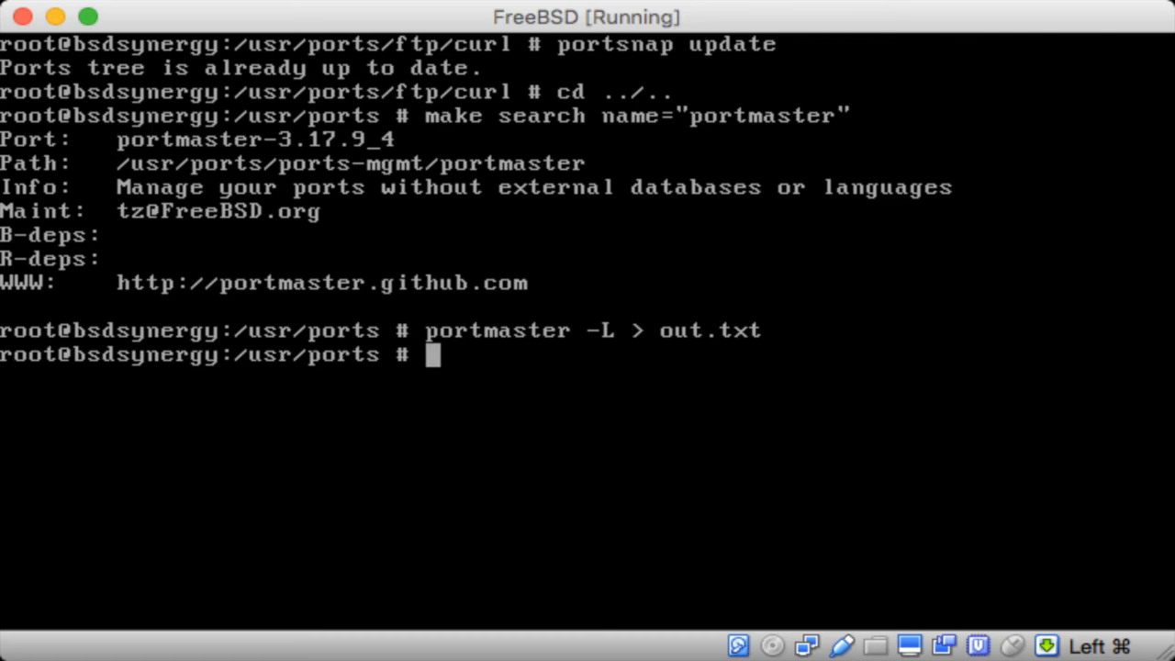
type("vi out.txt")
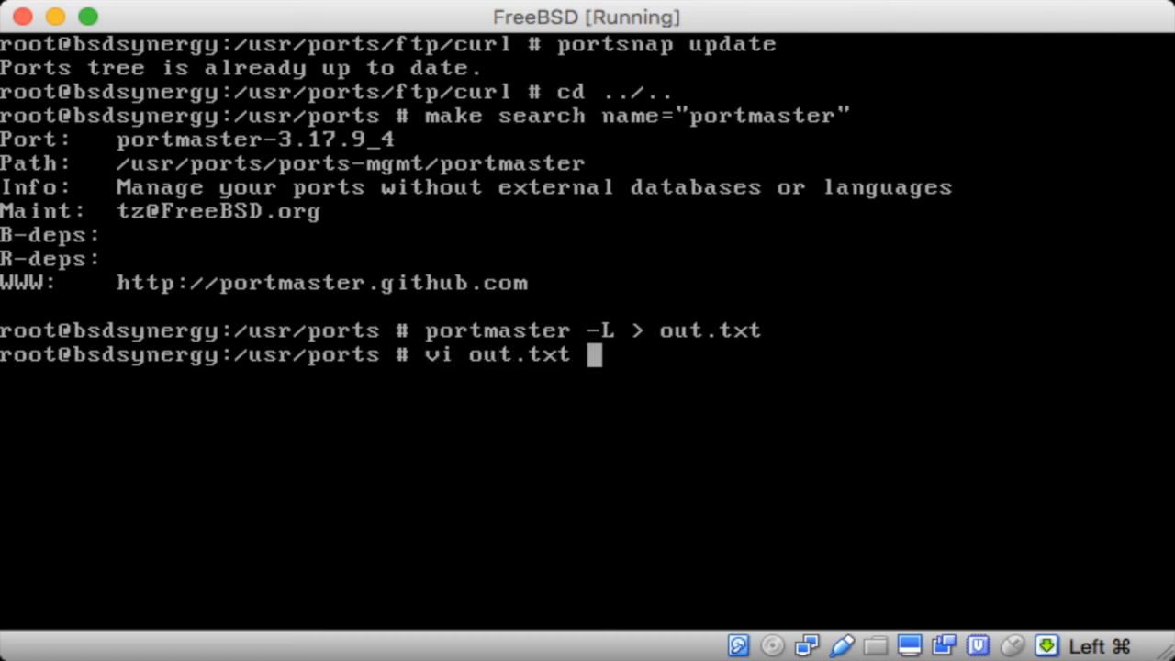
- Review out.txt in vi, showing updates for apache24, gettext-tools and gmake
key("Return")
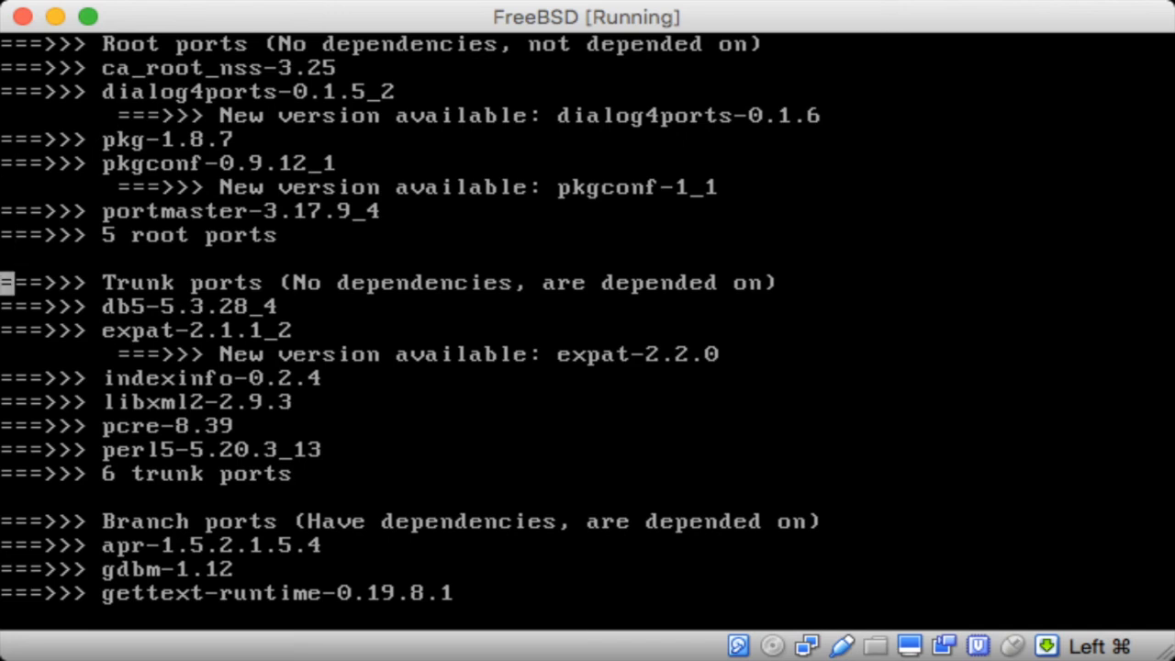
scroll("down", 3)
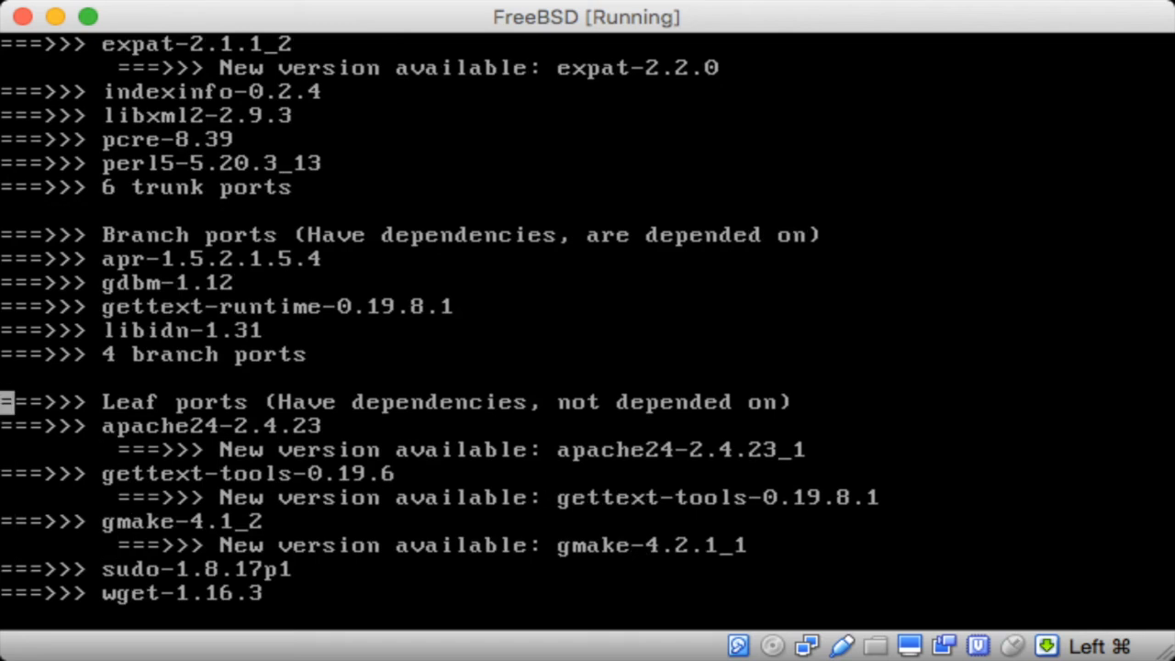
scroll("down", 3)
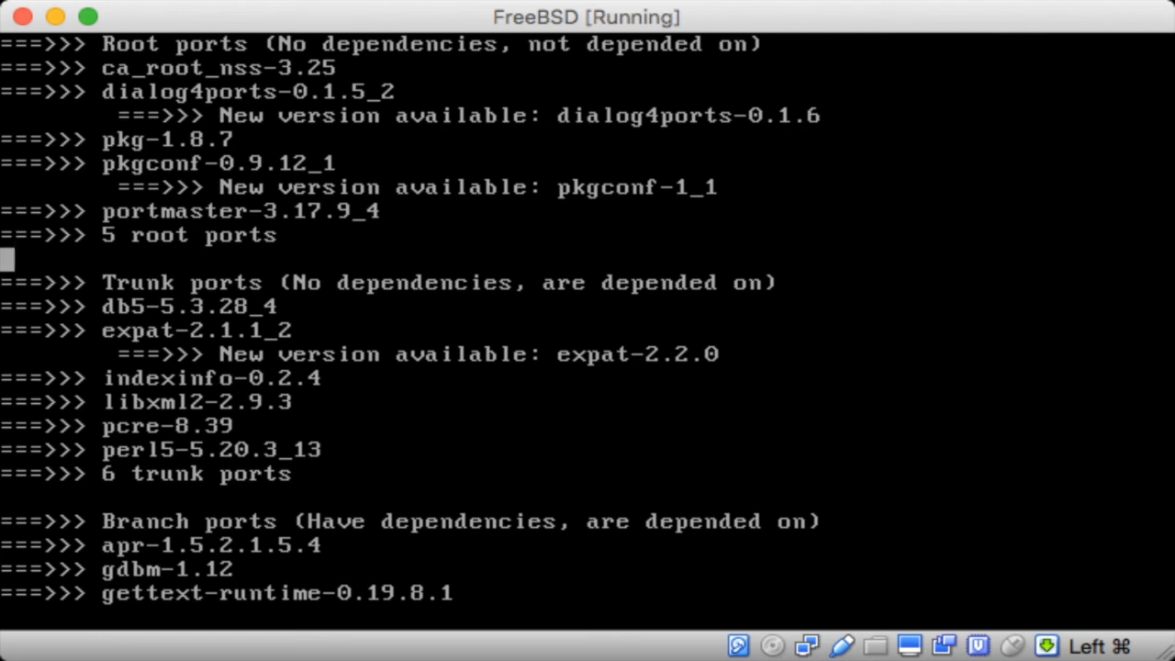
scroll("down", 3)
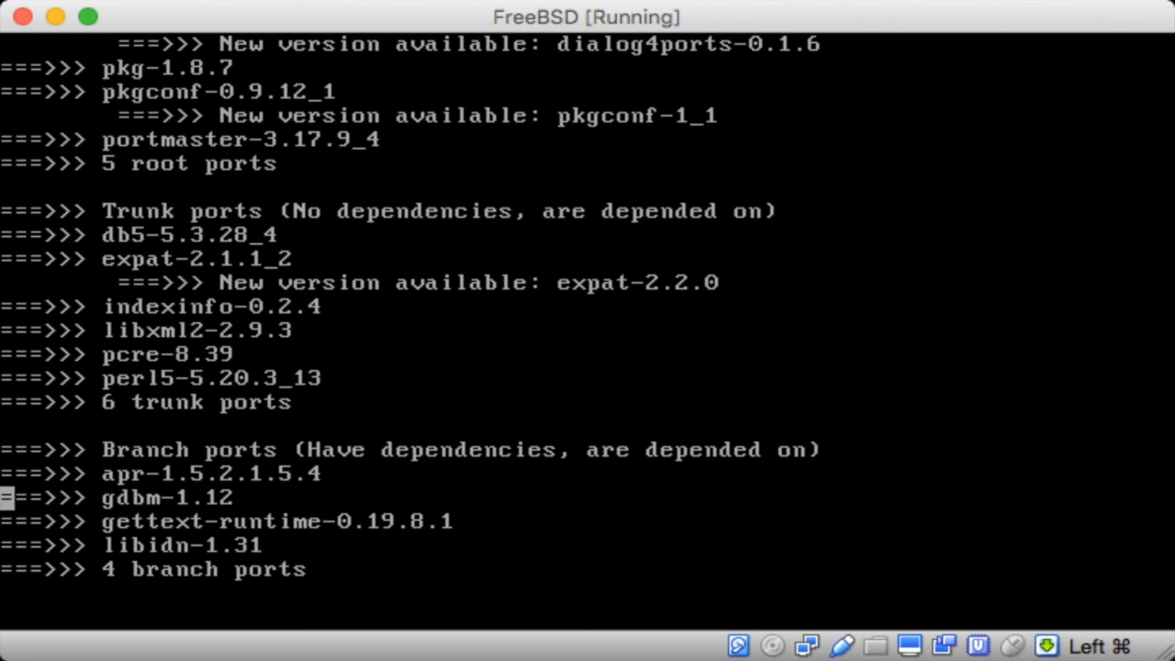
scroll("down", 3)
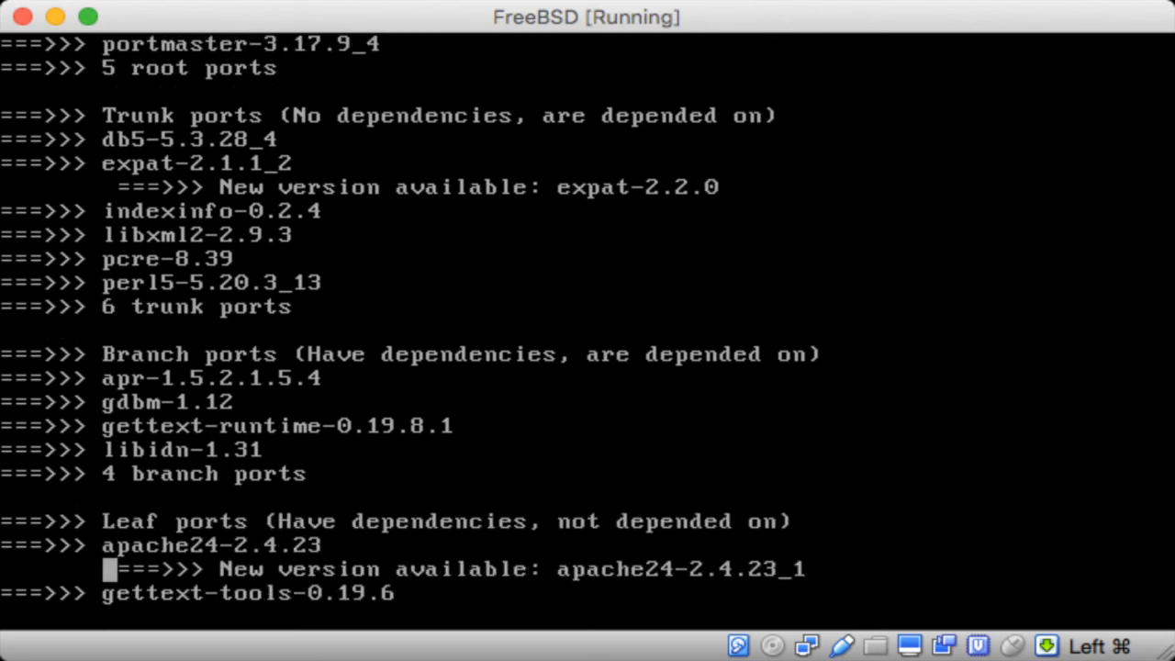
scroll("down", 3)
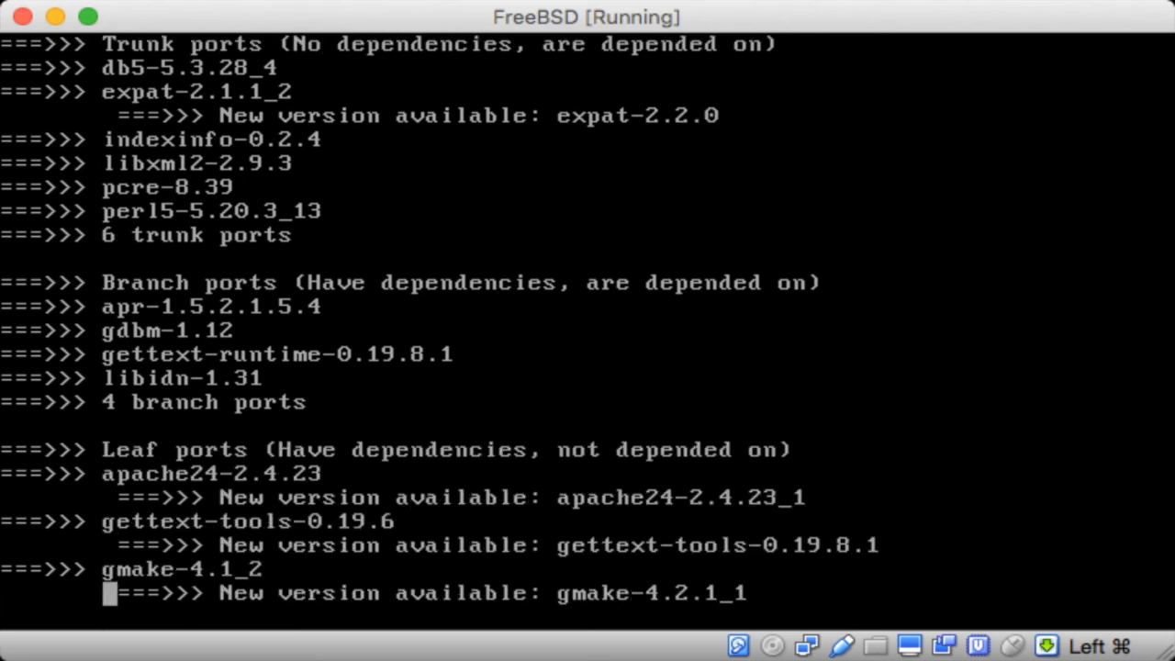
scroll("down", 3)
type("por")
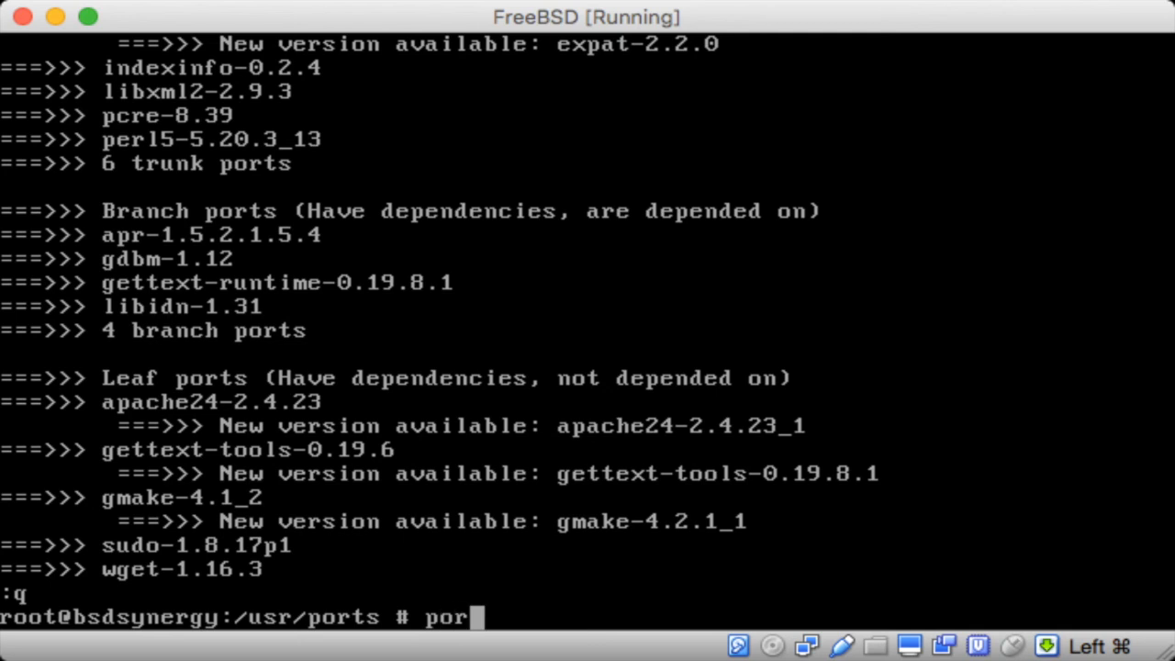
- Type portmaster -a at the prompt without executing it
type("tmaster")
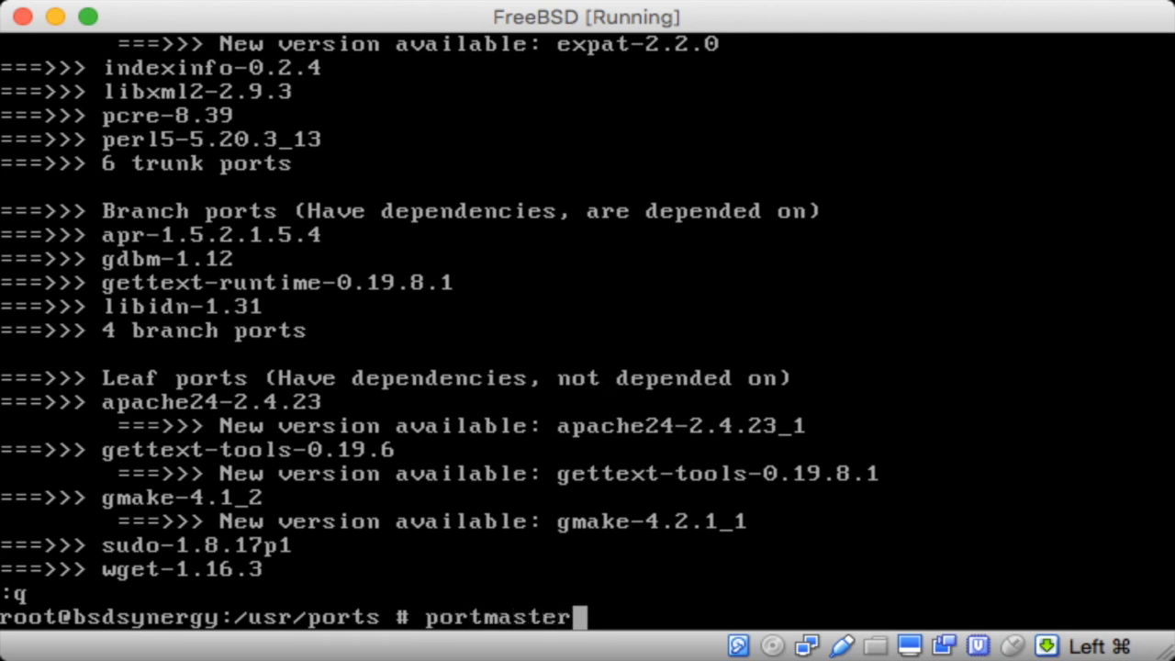
type("-a")
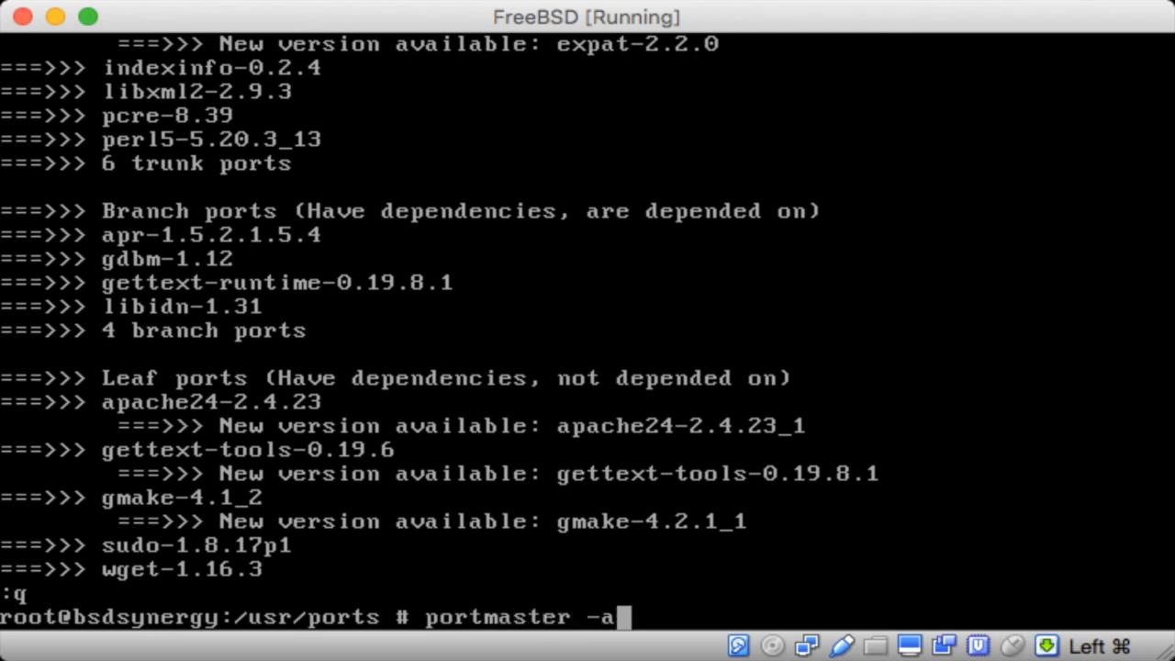